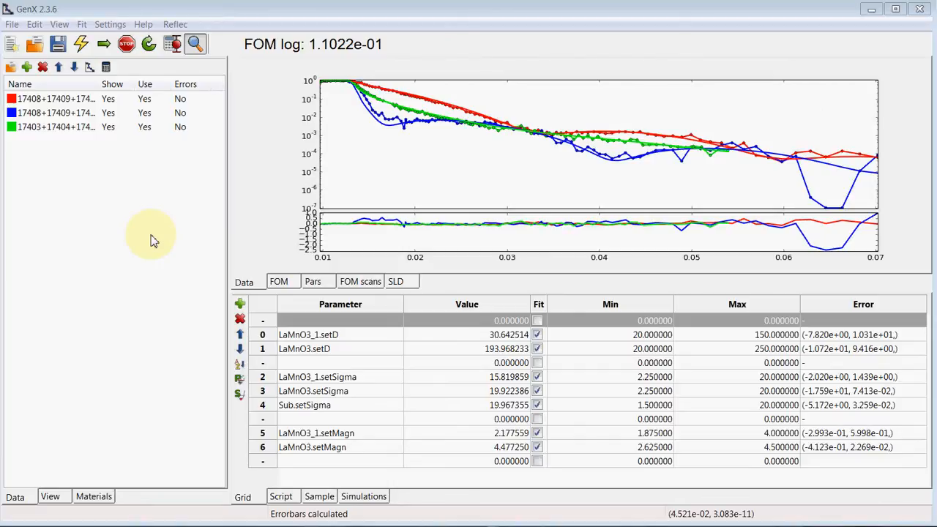
{"action": "mouse_move", "coordinate": [240, 232]}
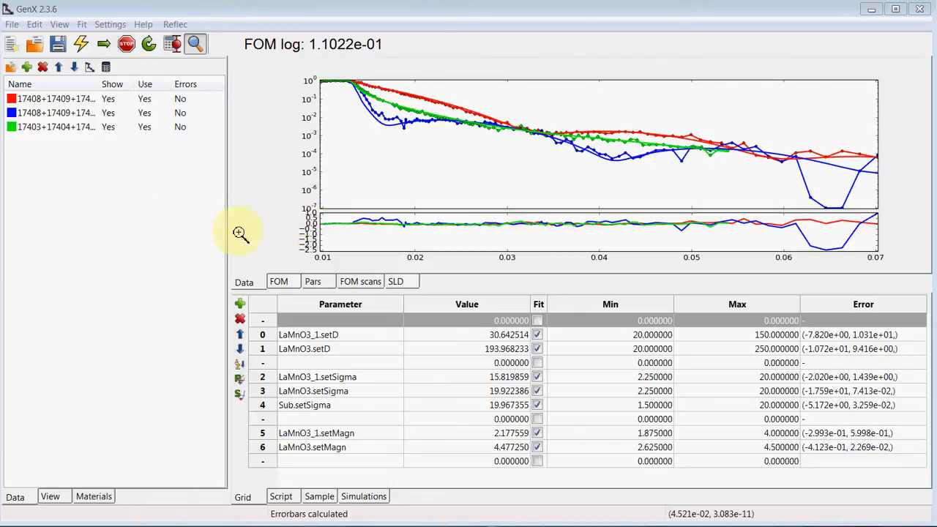
{"action": "mouse_move", "coordinate": [61, 208]}
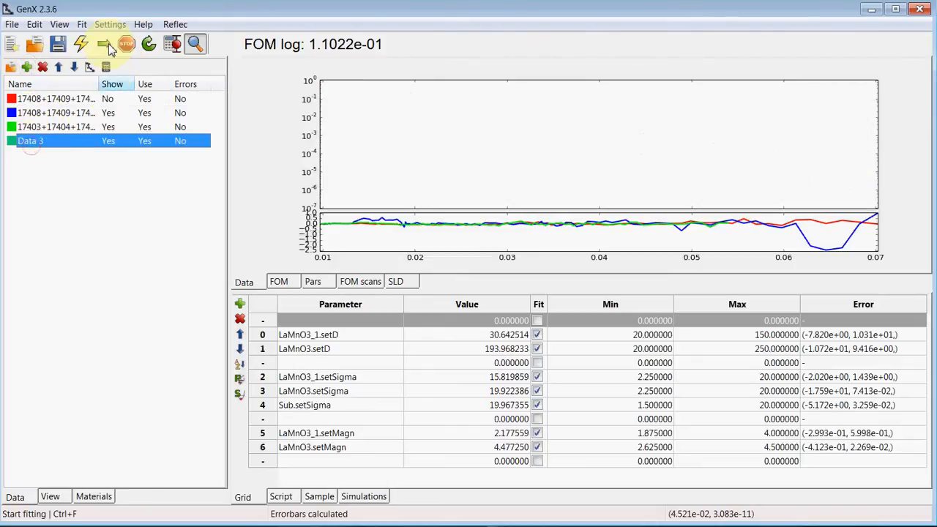
Choose the default data loader under Settings and confirm its import column settings.
{"action": "left_click", "coordinate": [110, 24]}
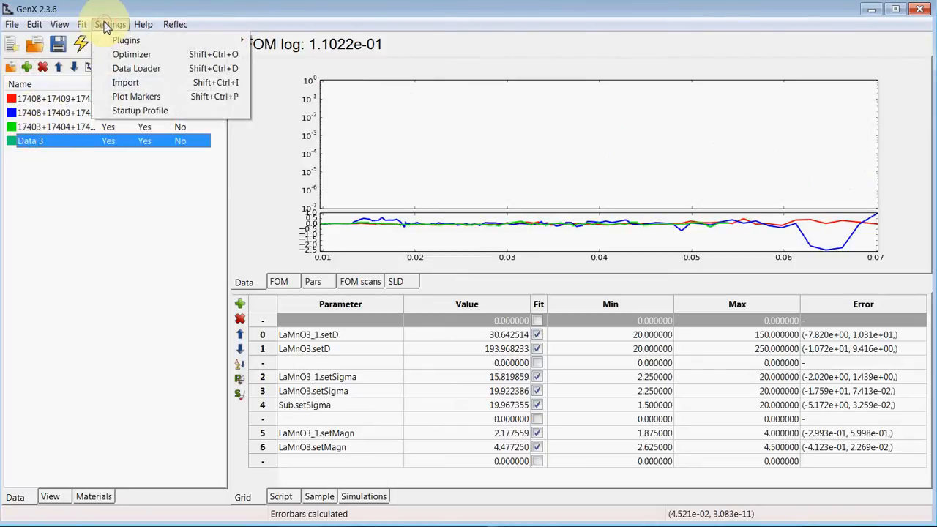
{"action": "mouse_move", "coordinate": [118, 70]}
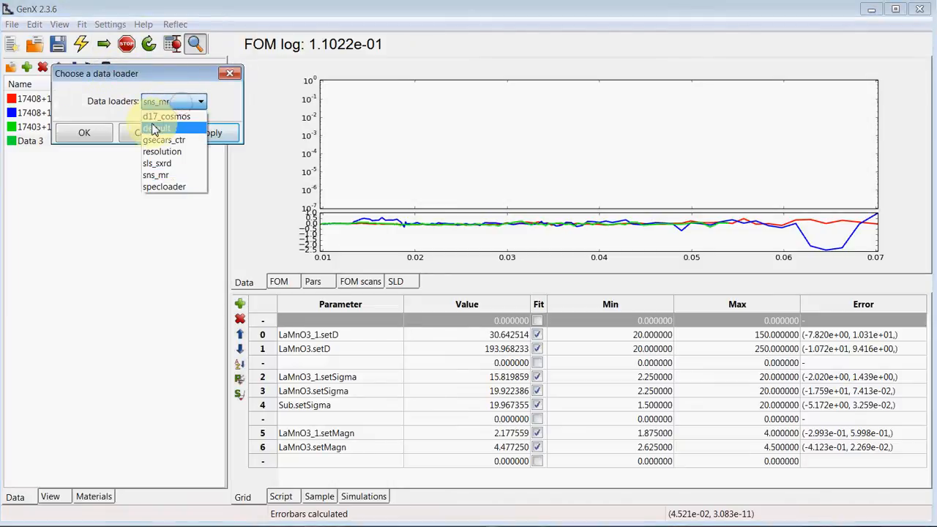
{"action": "left_click", "coordinate": [83, 131]}
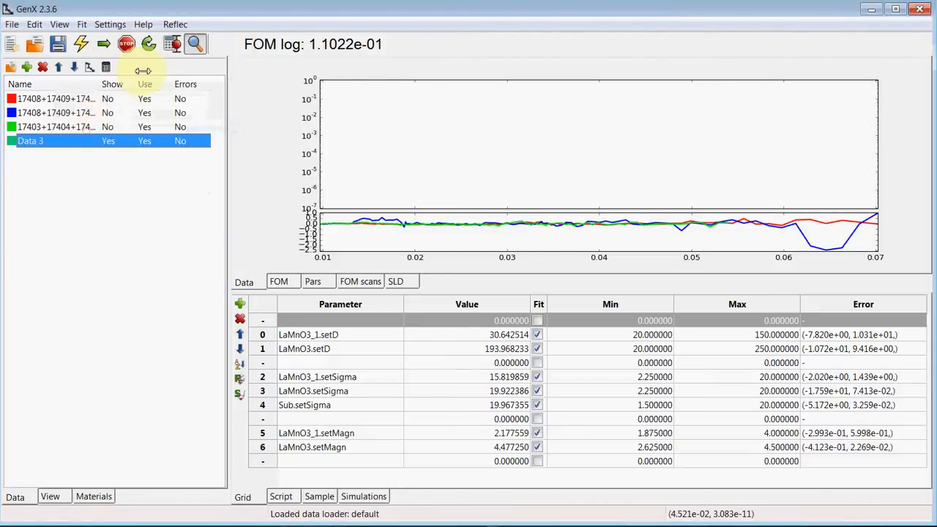
{"action": "left_click", "coordinate": [110, 23]}
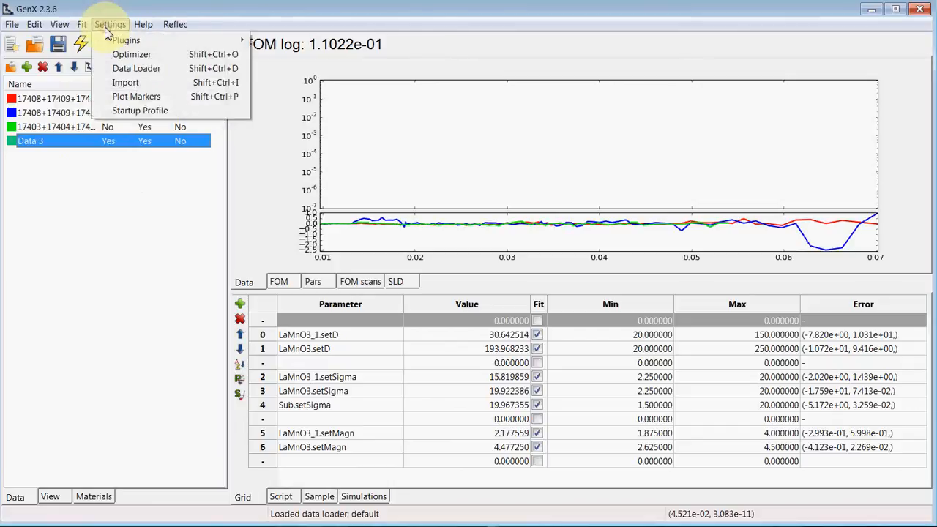
{"action": "mouse_move", "coordinate": [125, 82]}
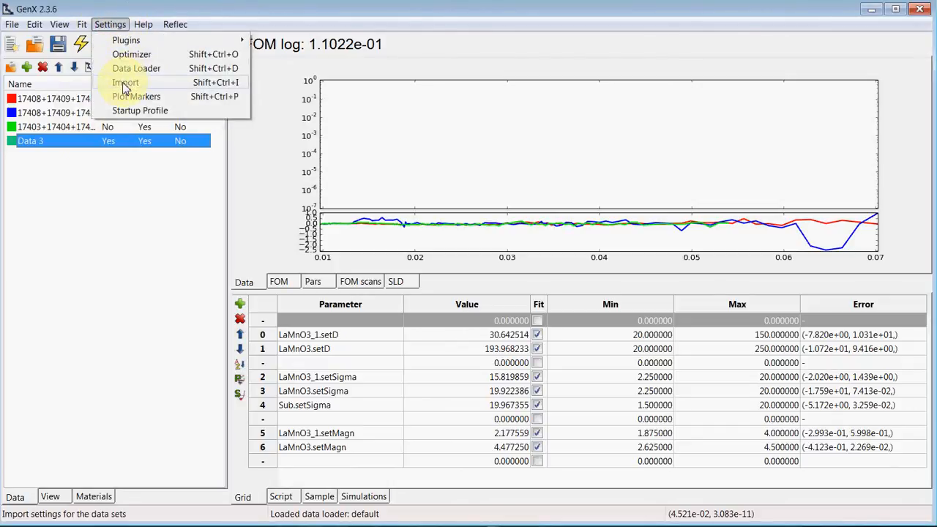
{"action": "left_click", "coordinate": [125, 81]}
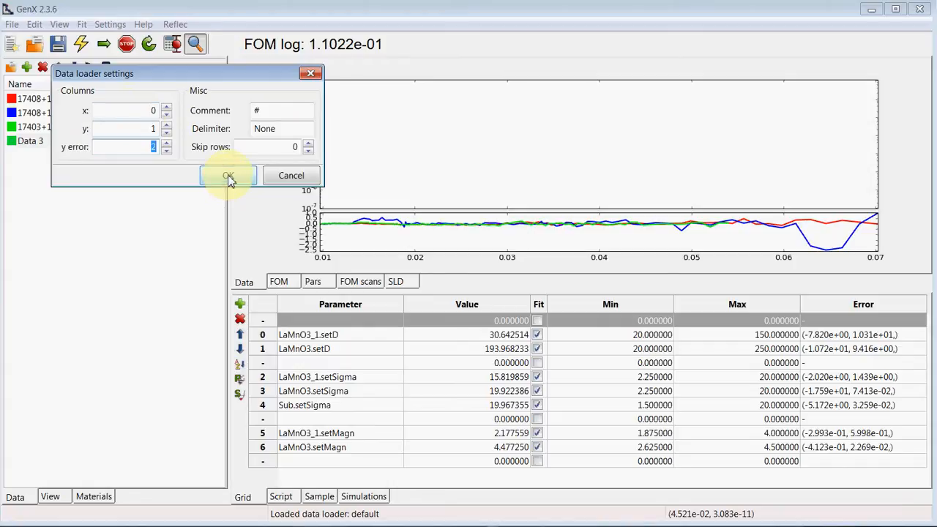
{"action": "left_click", "coordinate": [228, 176]}
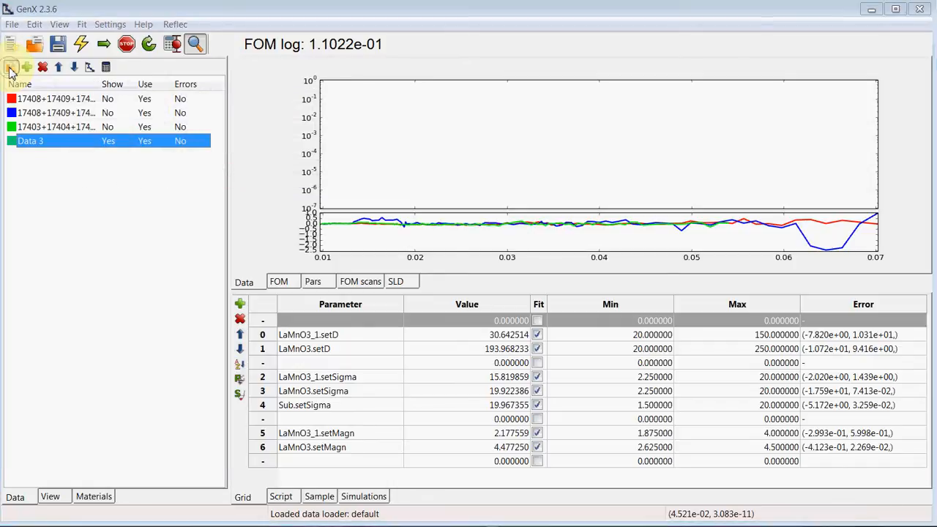
Load LMO_SMO_xray.dat into Data 3 and confirm its orange plot colours.
{"action": "left_click", "coordinate": [9, 70]}
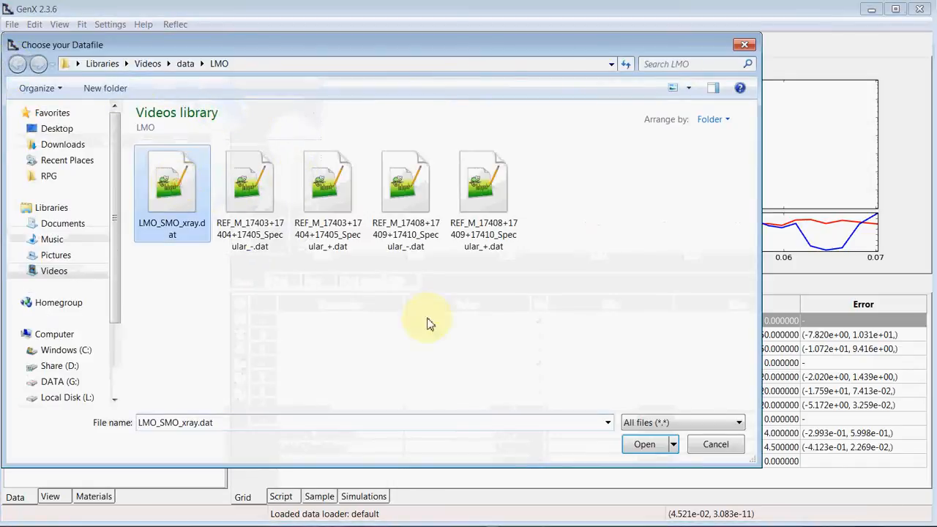
{"action": "left_click", "coordinate": [644, 443]}
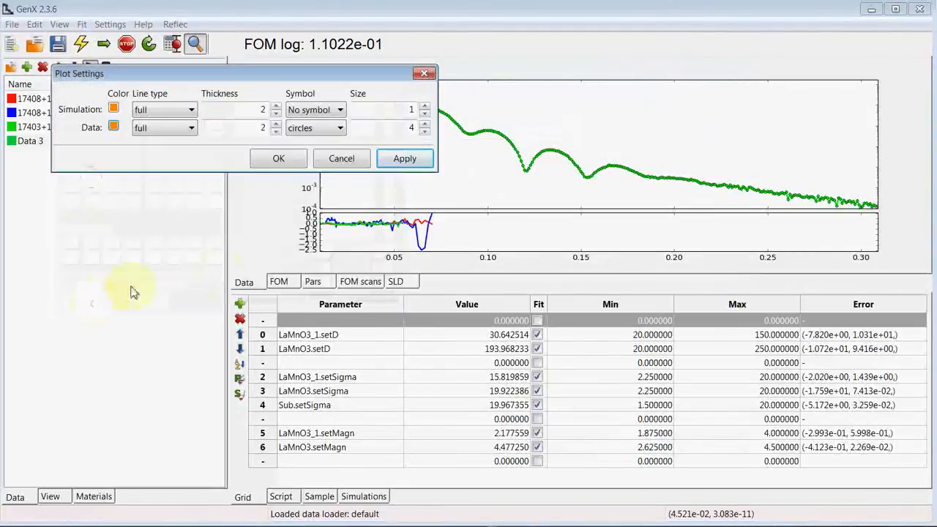
{"action": "left_click", "coordinate": [278, 158]}
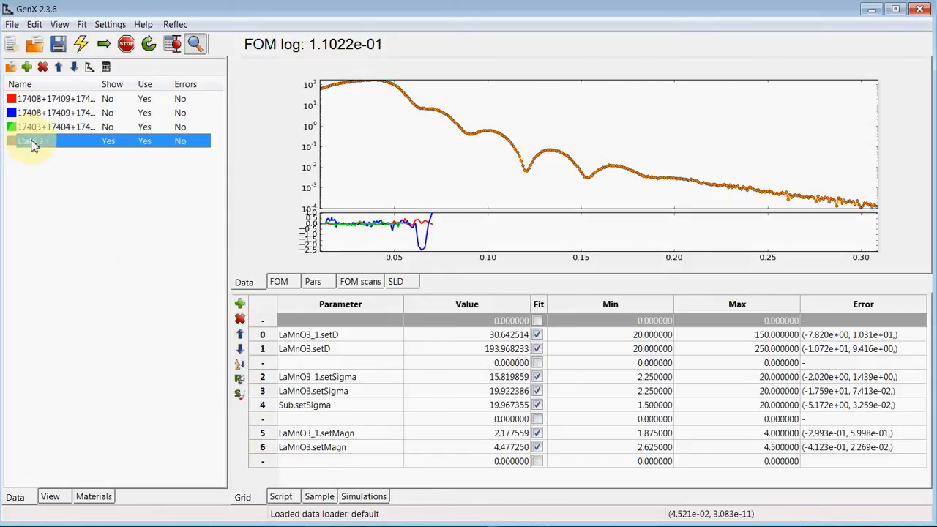
Add inst.setRes(0.001) and inst.setProbe('x-ray') simulation commands for Data 3.
{"action": "left_click", "coordinate": [363, 495]}
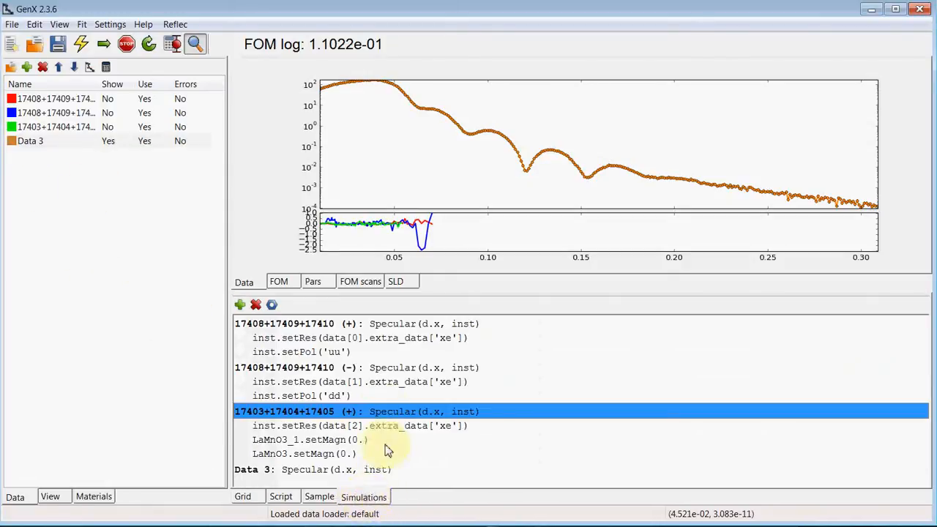
{"action": "left_click", "coordinate": [310, 470]}
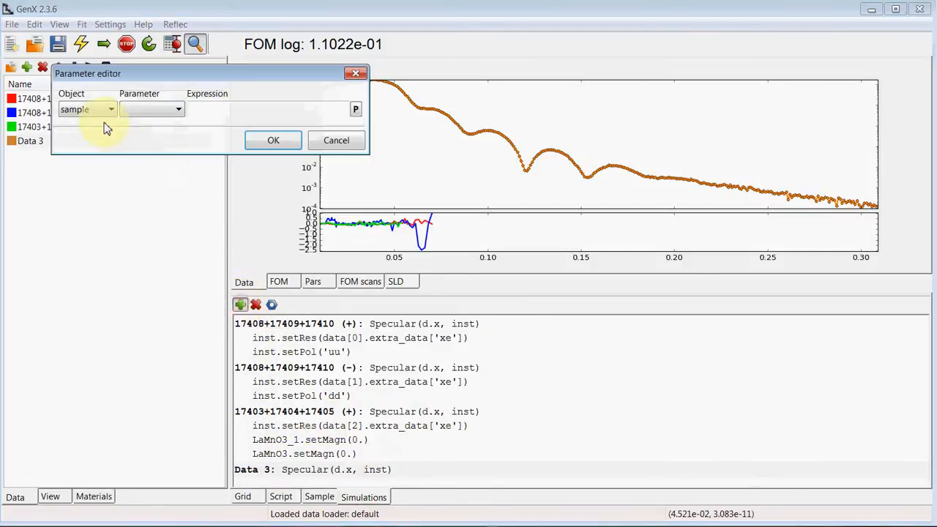
{"action": "left_click", "coordinate": [109, 108]}
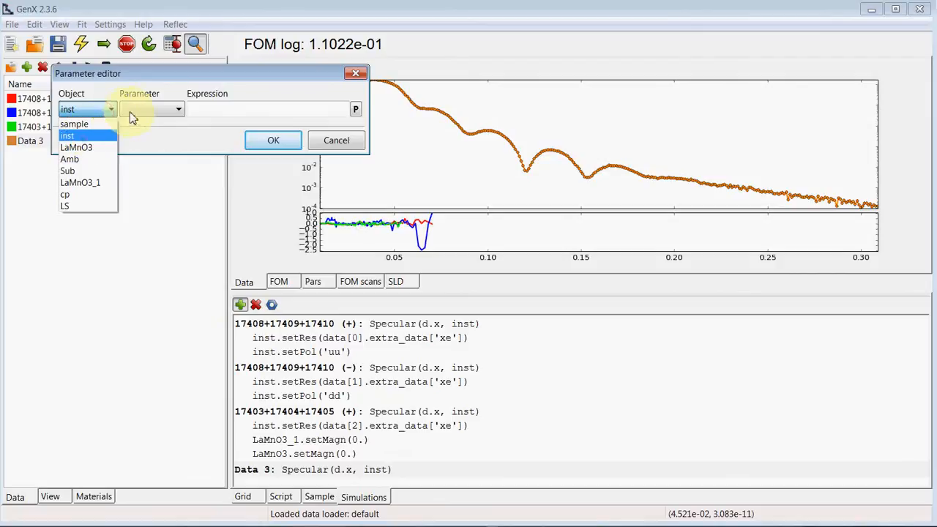
{"action": "left_click", "coordinate": [179, 108]}
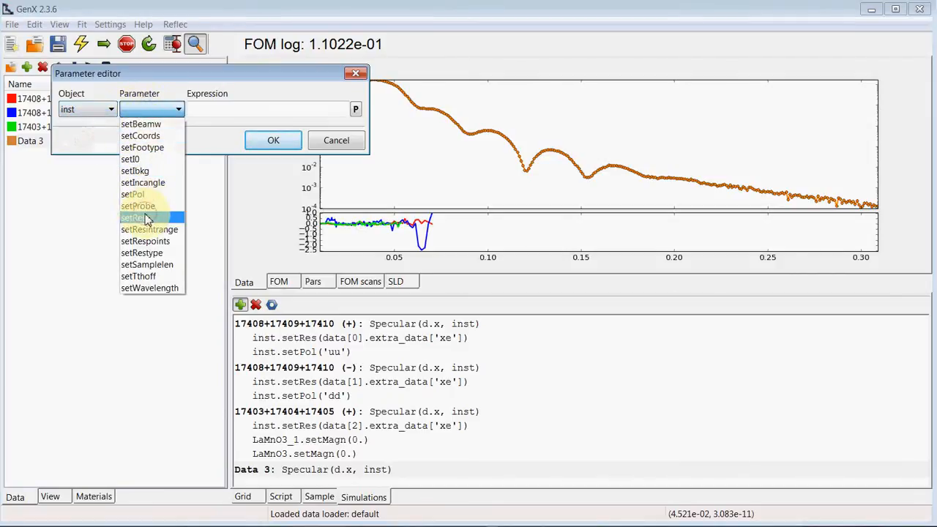
{"action": "left_click", "coordinate": [141, 217]}
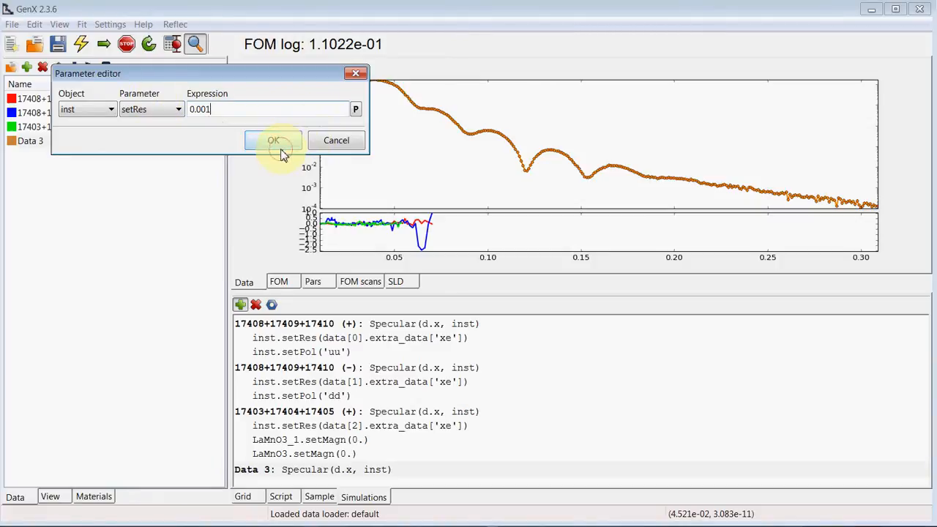
{"action": "left_click", "coordinate": [272, 140]}
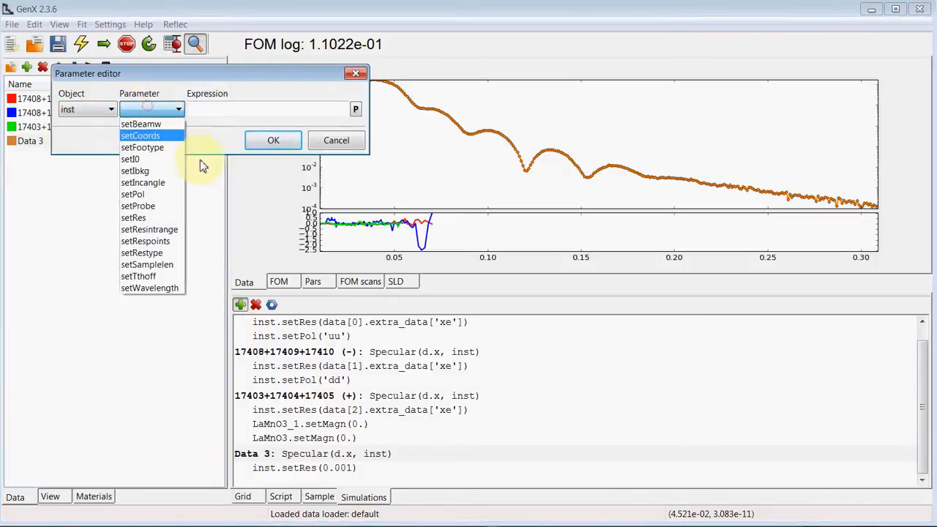
{"action": "left_click", "coordinate": [137, 205]}
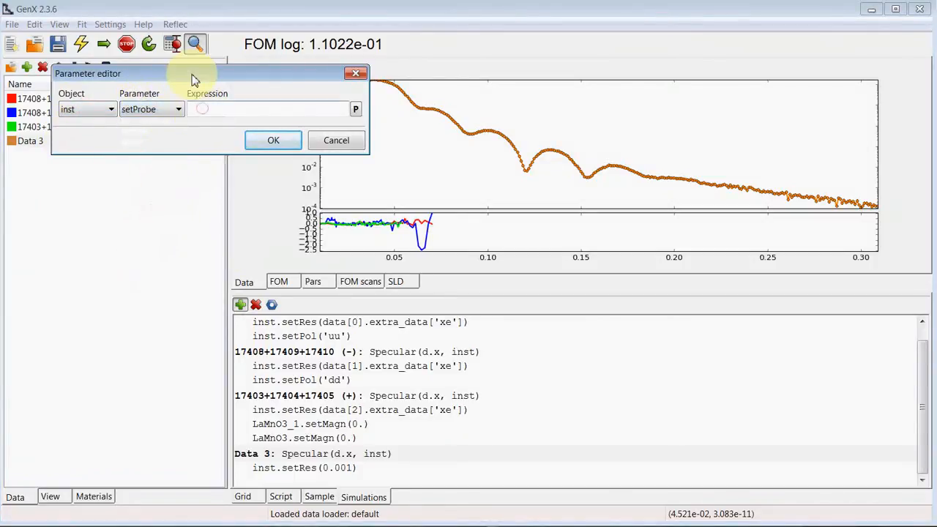
{"action": "type", "text": "'x-ray'"}
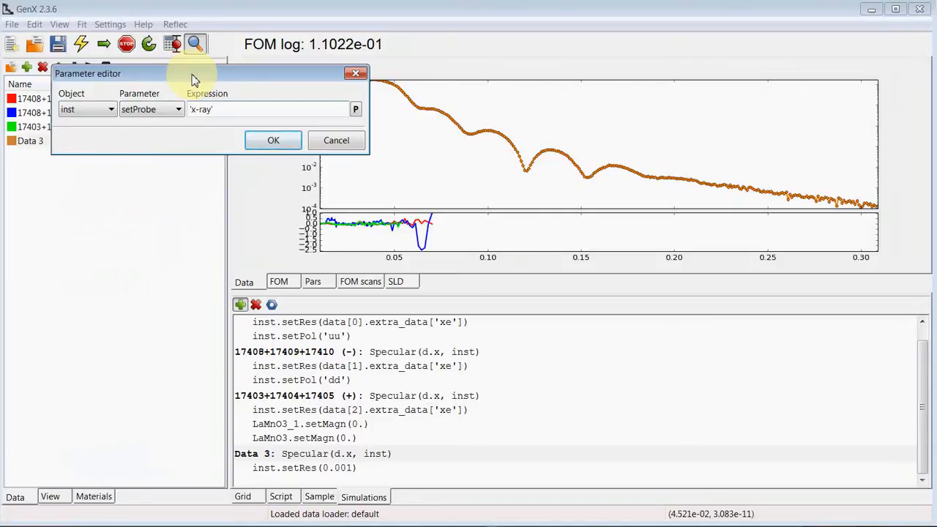
{"action": "left_click", "coordinate": [272, 141]}
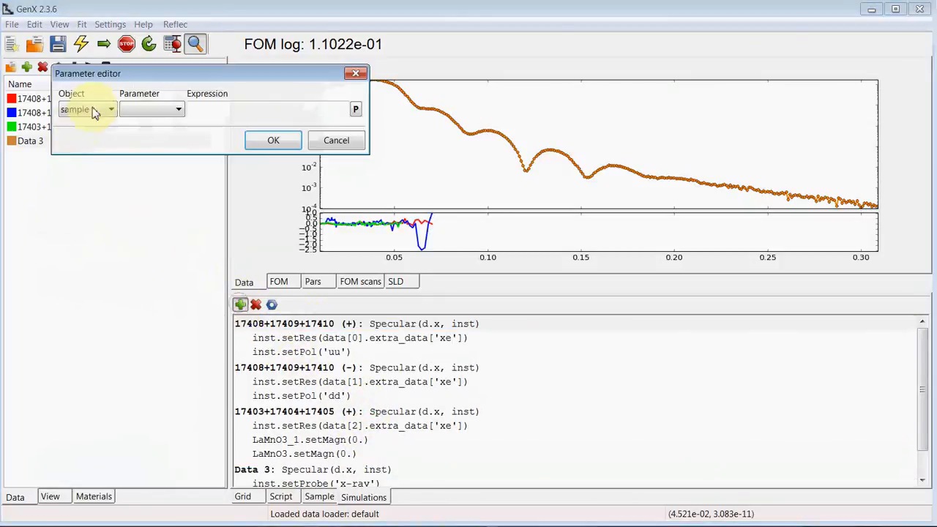
Add inst.setProbe('neutron pol') for the first dataset.
{"action": "left_click", "coordinate": [178, 109]}
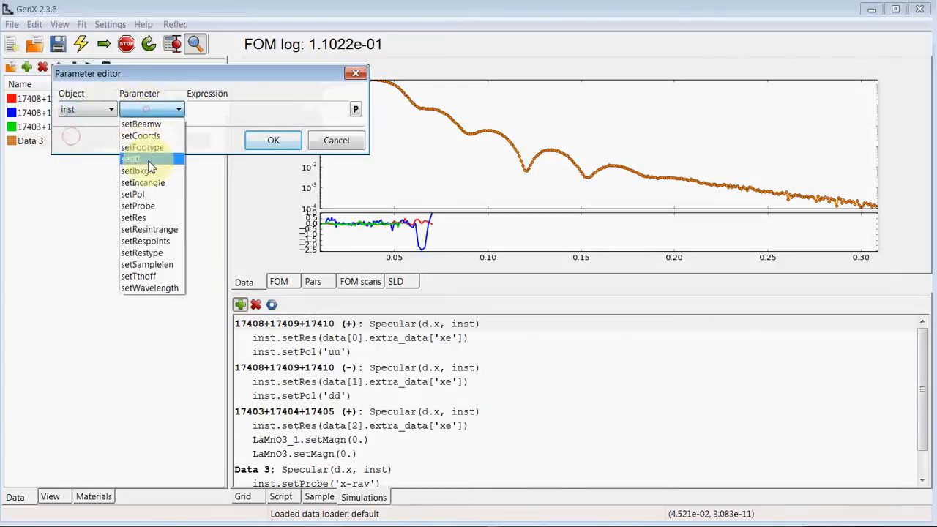
{"action": "left_click", "coordinate": [137, 205]}
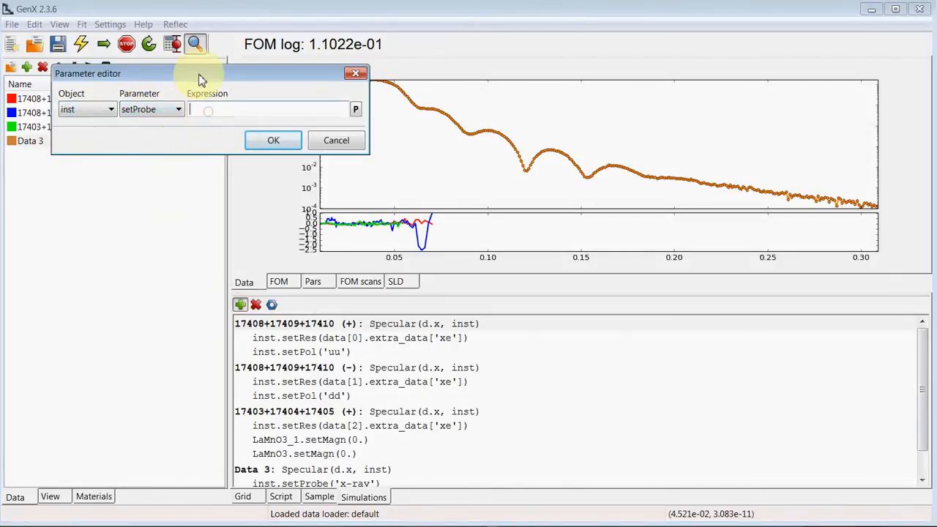
{"action": "type", "text": "'neut"}
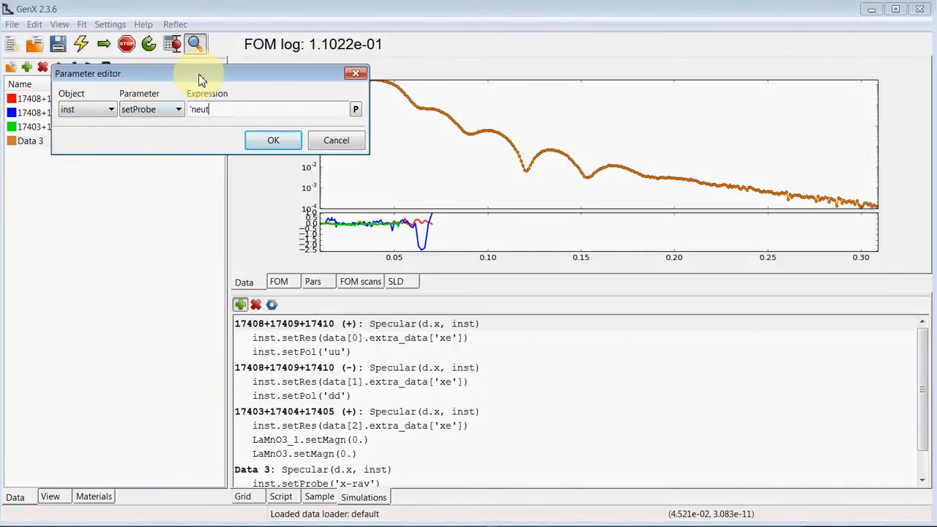
{"action": "left_click", "coordinate": [273, 141]}
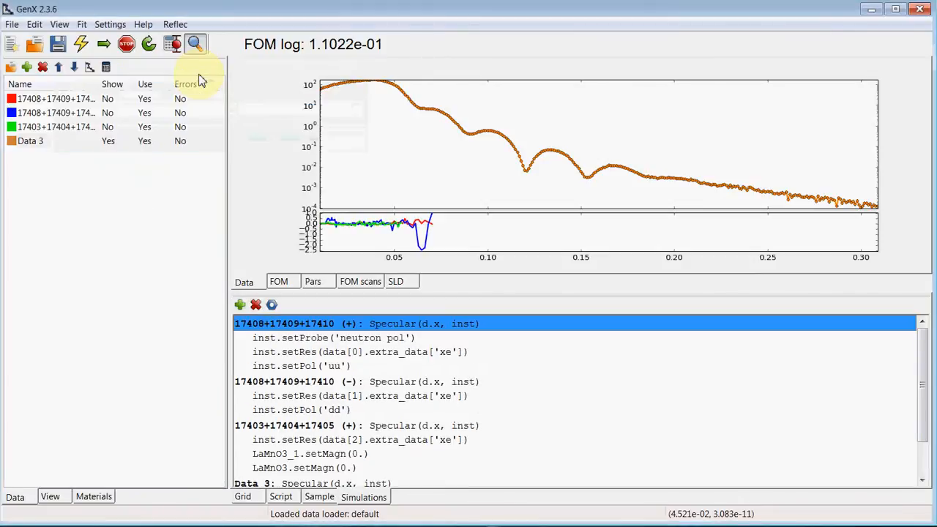
Simulate the model for all datasets, giving FOM about 2.38.
{"action": "left_click", "coordinate": [77, 46]}
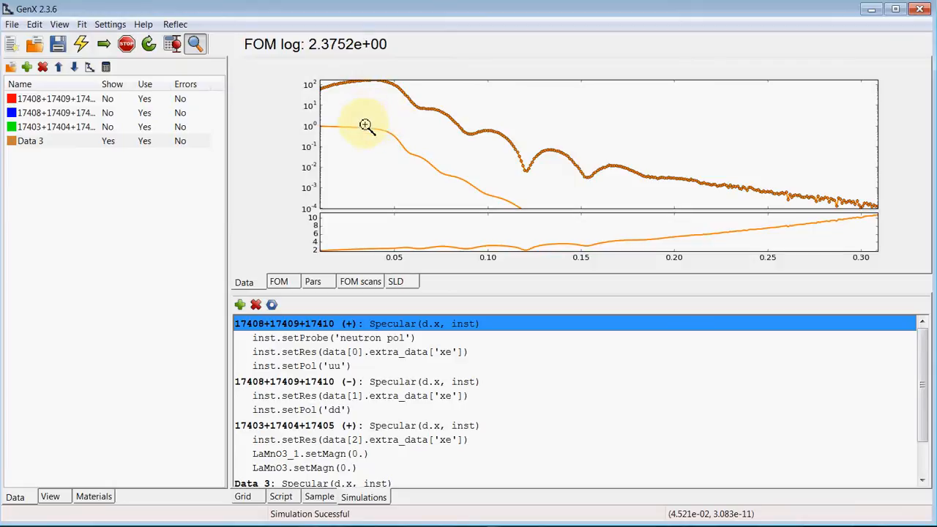
{"action": "mouse_move", "coordinate": [373, 129]}
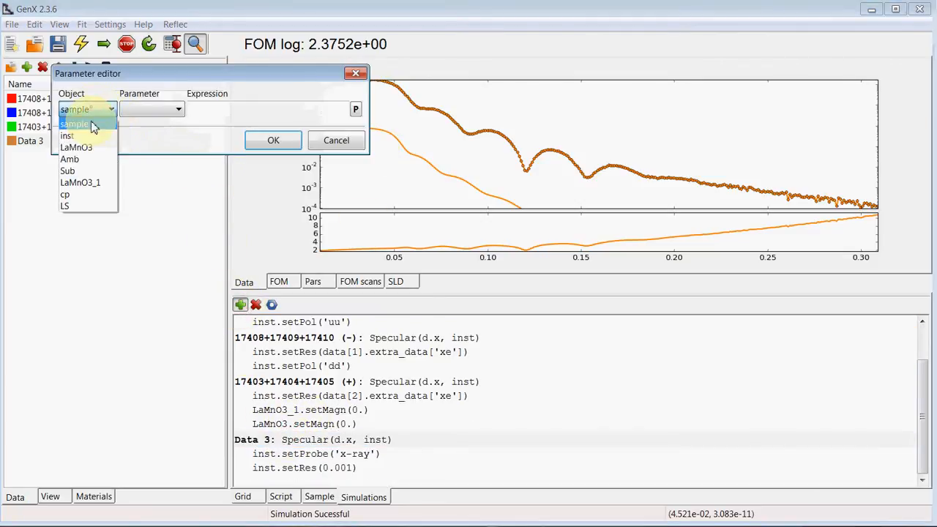
Add inst.setI0(1e3) to scale Data 3's intensity.
{"action": "left_click", "coordinate": [67, 134]}
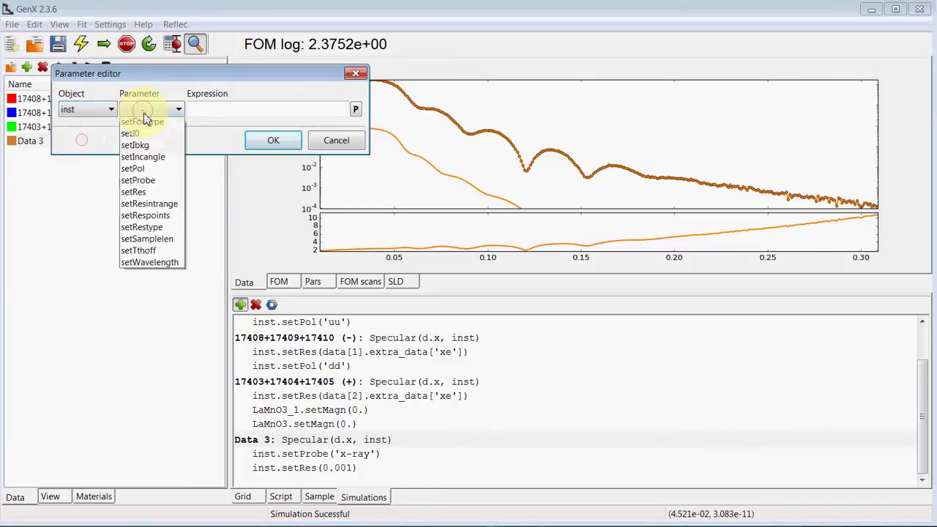
{"action": "left_click", "coordinate": [130, 133]}
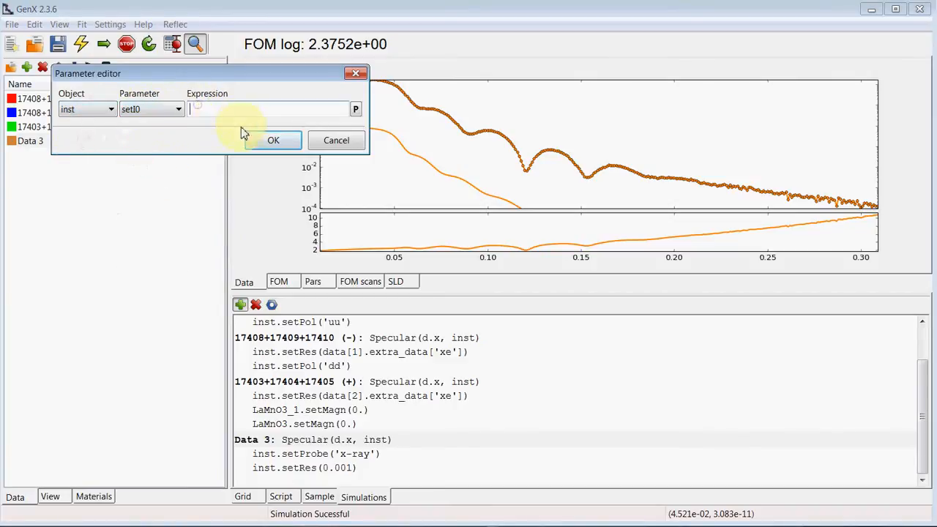
{"action": "type", "text": "1"}
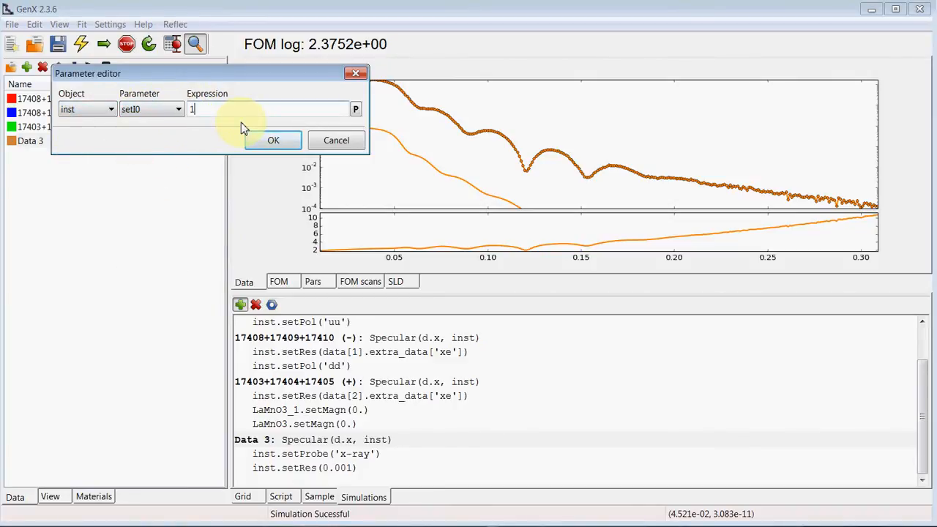
{"action": "type", "text": "e3"}
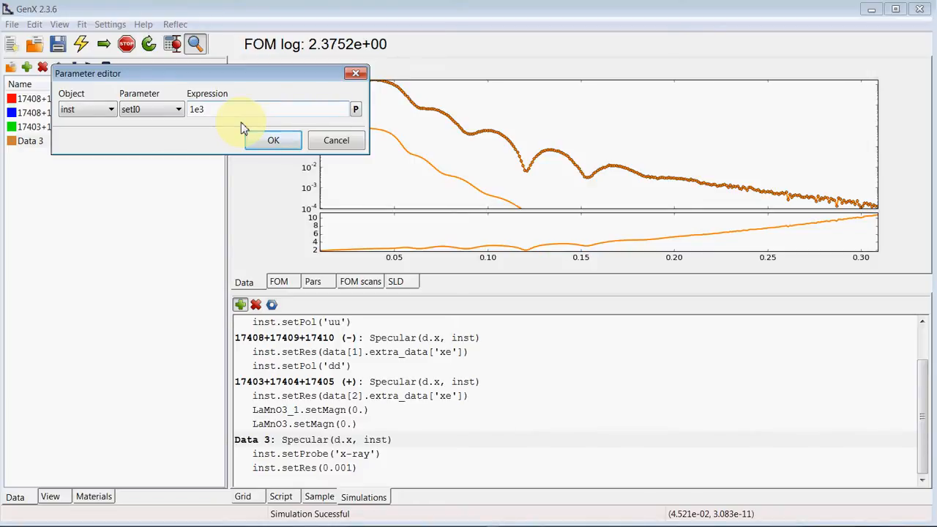
{"action": "mouse_move", "coordinate": [252, 138]}
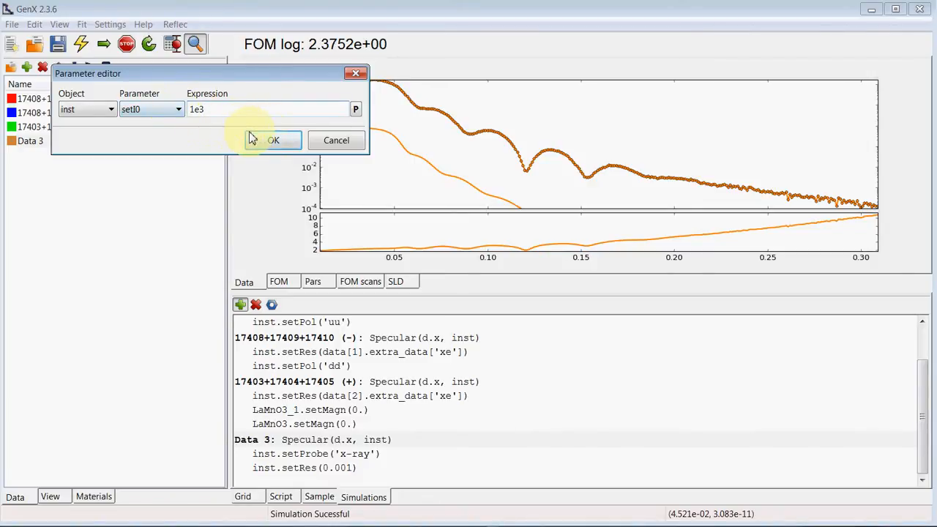
{"action": "left_click", "coordinate": [272, 141]}
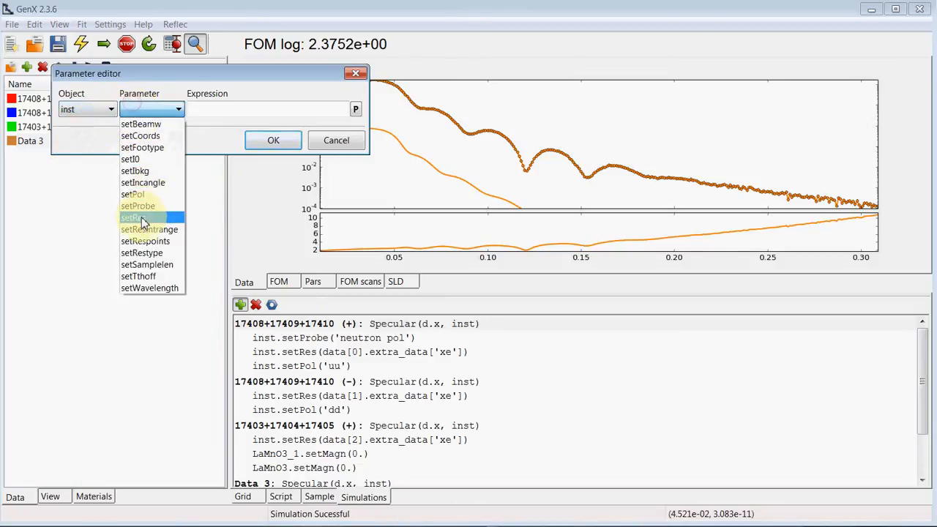
Set the neutron dataset's intensity to 1.0 and footprint correction to 'no corr'.
{"action": "left_click", "coordinate": [131, 158]}
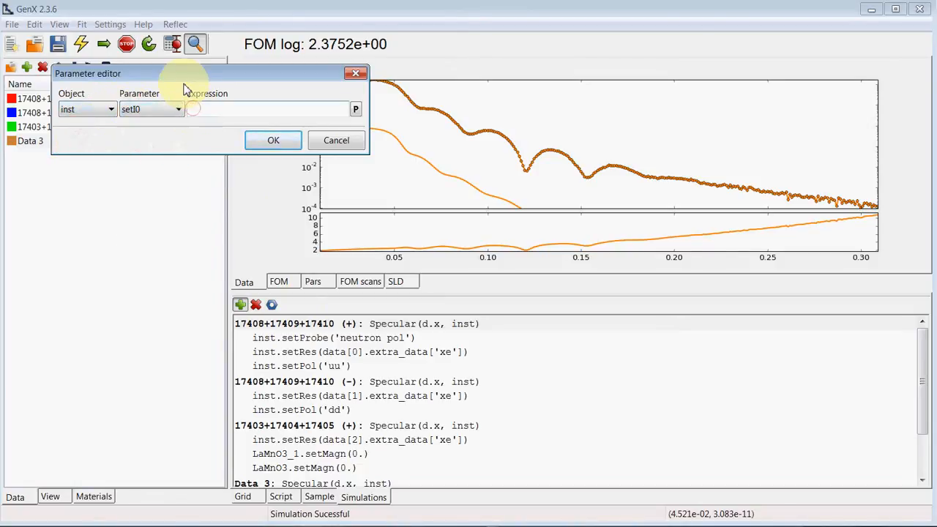
{"action": "left_click", "coordinate": [272, 141]}
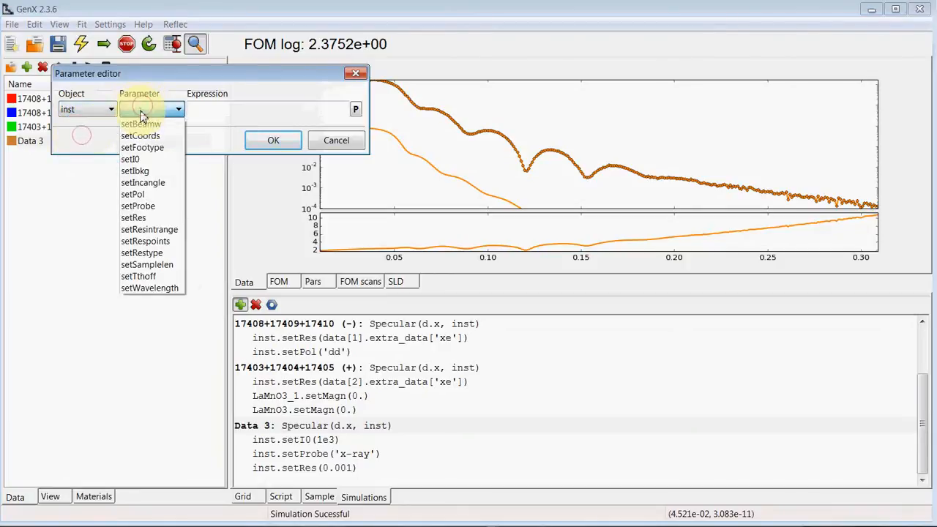
{"action": "left_click", "coordinate": [142, 146]}
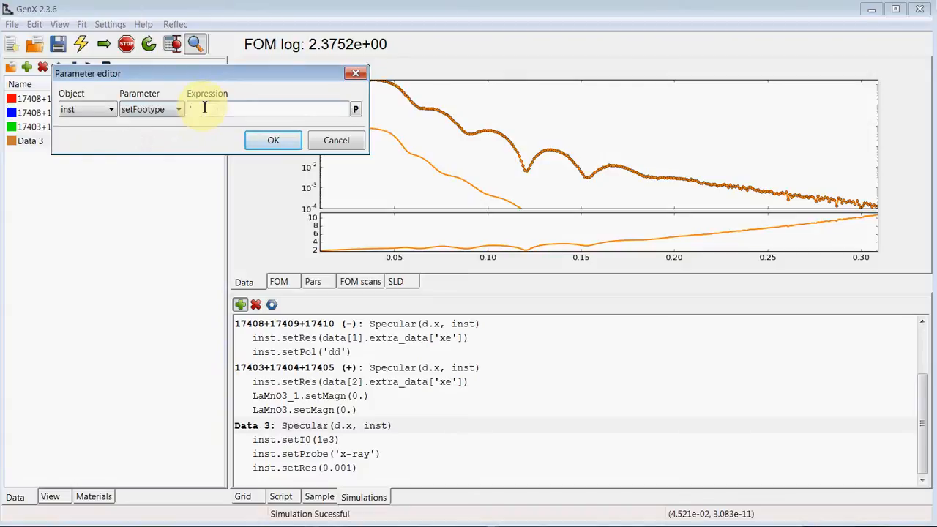
{"action": "type", "text": "'square be"}
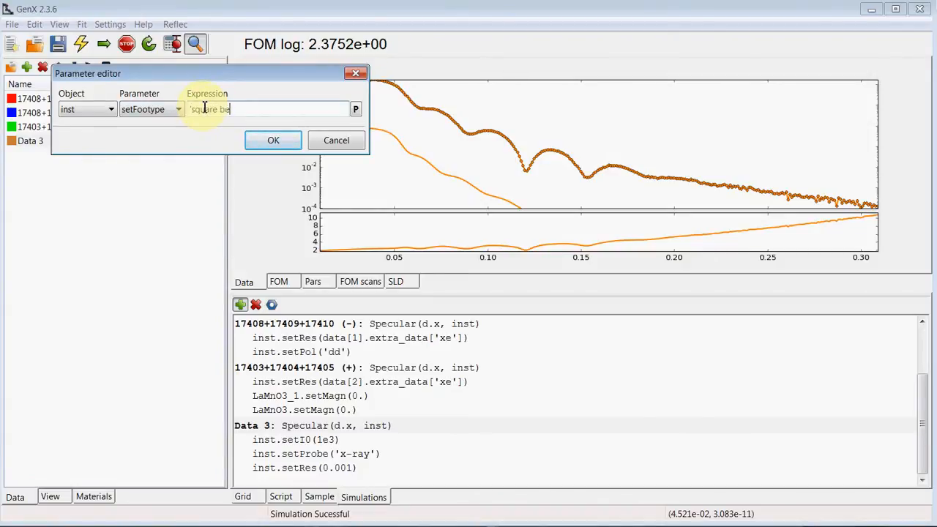
{"action": "left_click", "coordinate": [273, 140]}
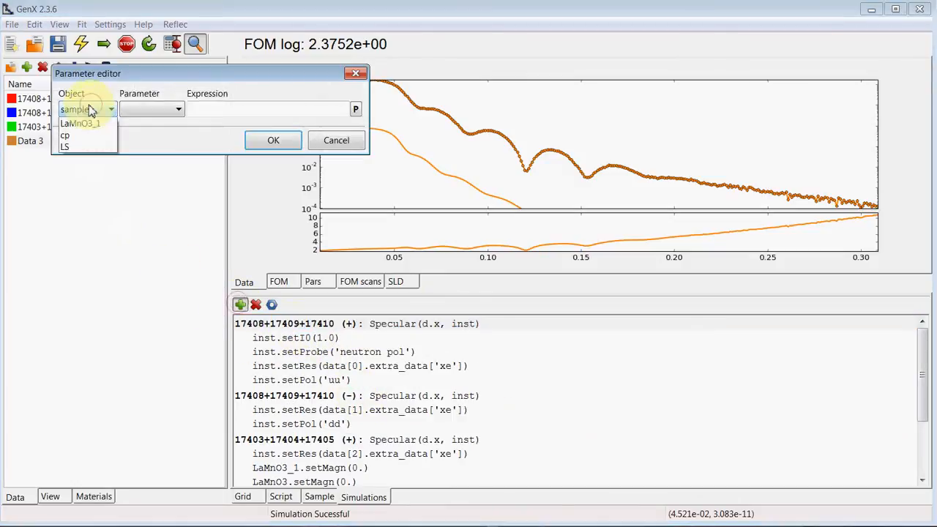
{"action": "left_click", "coordinate": [179, 108]}
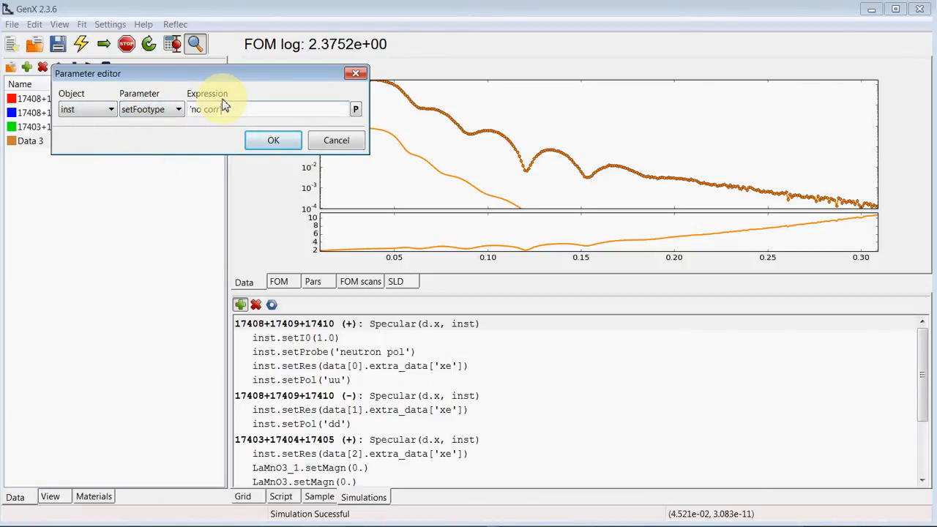
{"action": "left_click", "coordinate": [272, 140]}
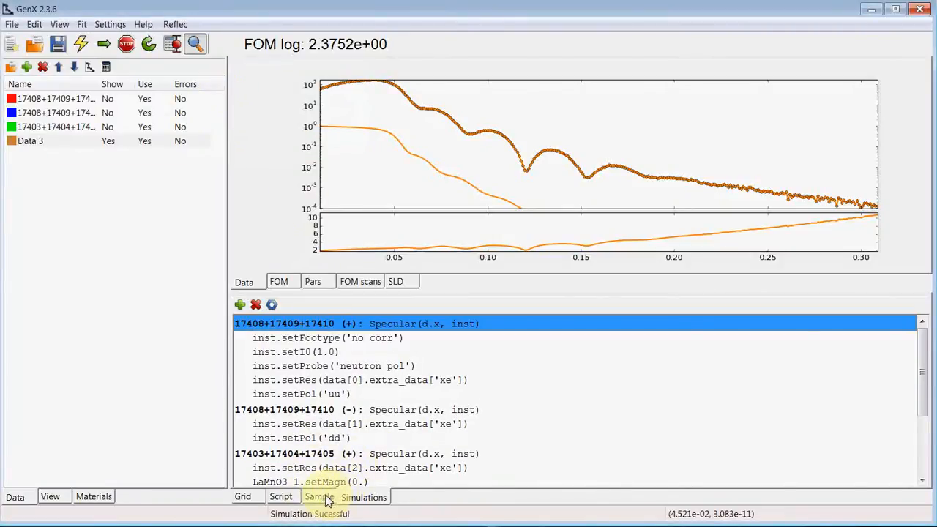
Change the instrument beam width from 0.01 to 0.2 mm in Edit Instruments.
{"action": "left_click", "coordinate": [319, 497]}
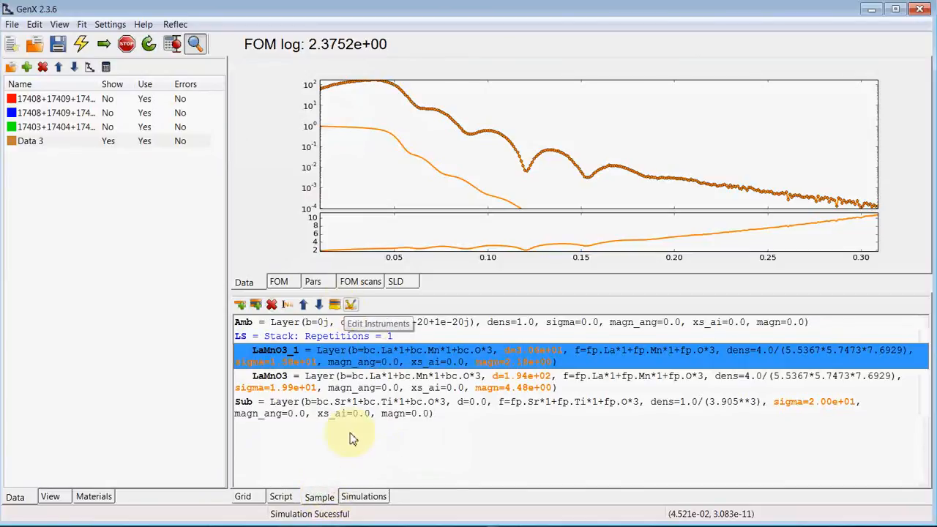
{"action": "left_click", "coordinate": [334, 305]}
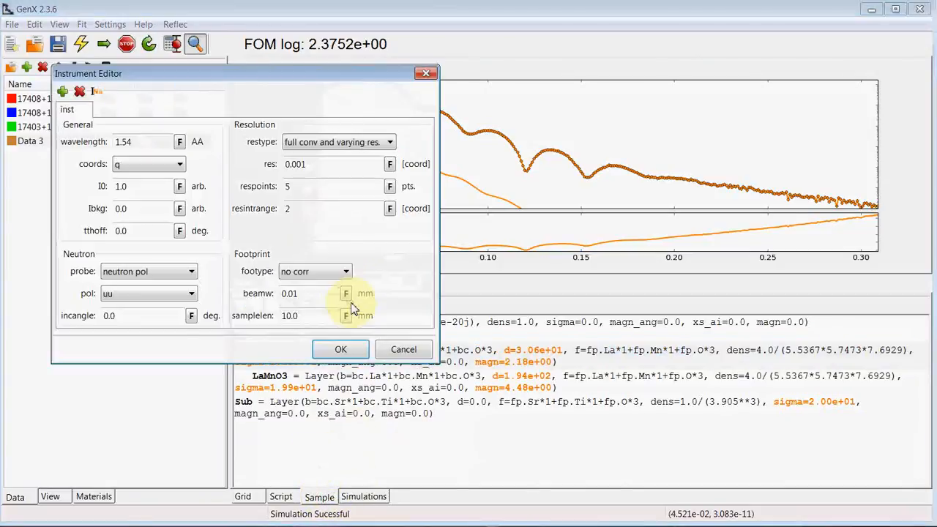
{"action": "left_click", "coordinate": [304, 293]}
{"action": "type", "text": "0.2"}
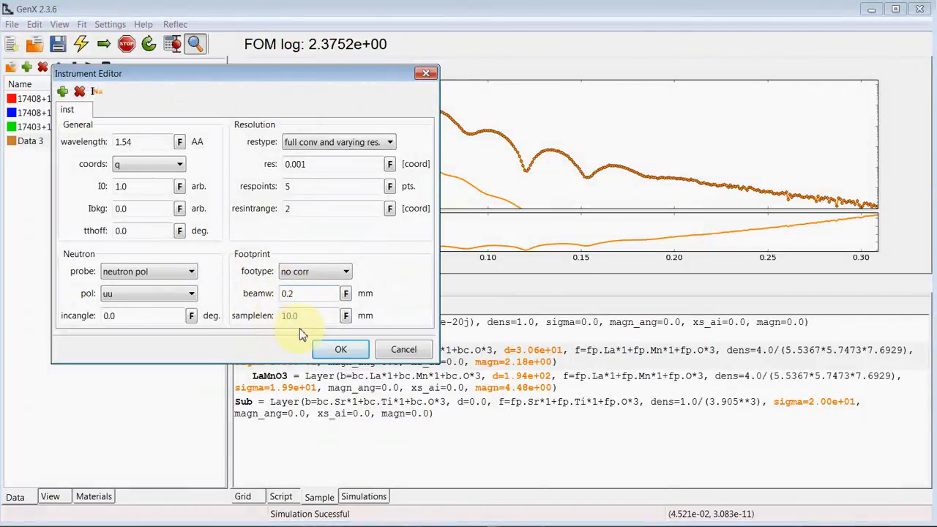
{"action": "left_click", "coordinate": [340, 349]}
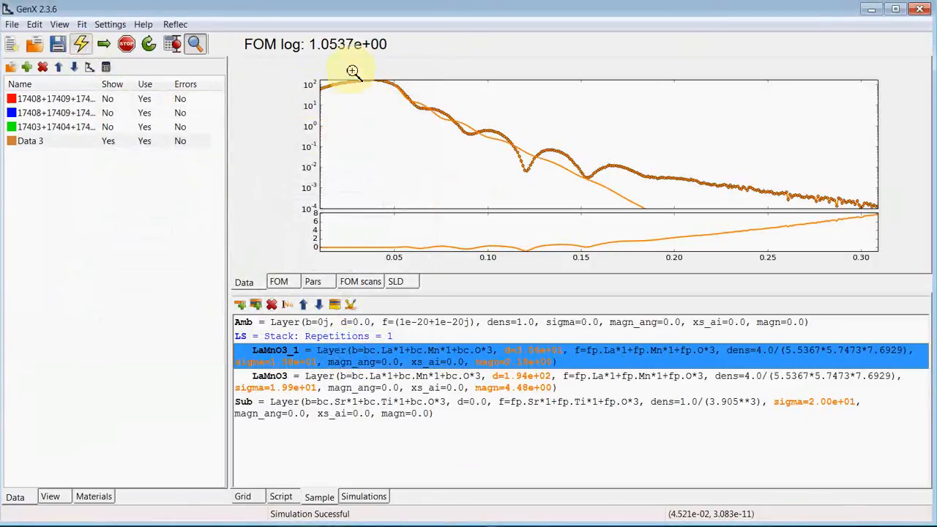
{"action": "mouse_move", "coordinate": [404, 94]}
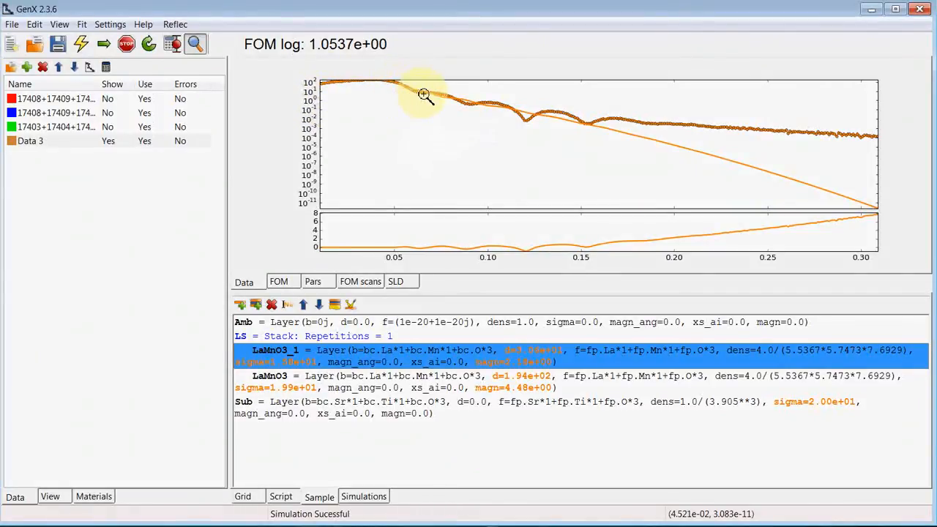
{"action": "mouse_move", "coordinate": [433, 102]}
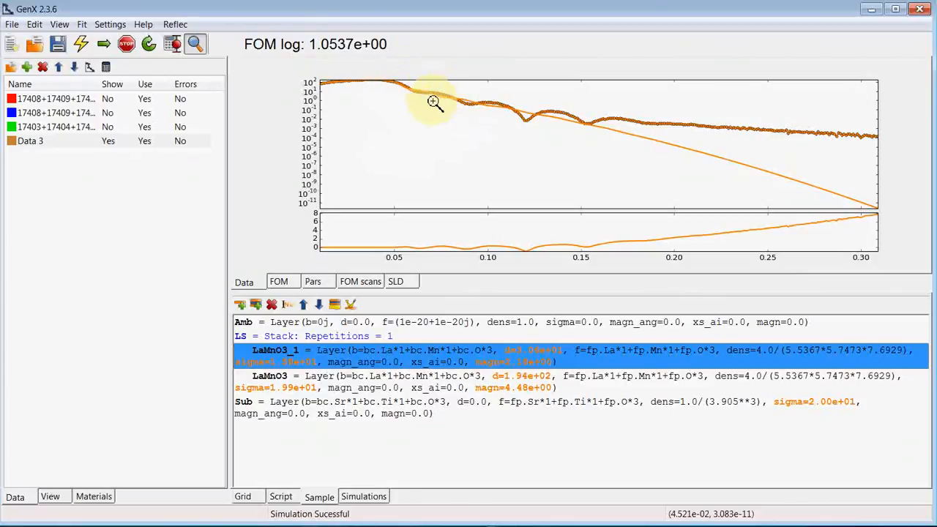
{"action": "mouse_move", "coordinate": [660, 188]}
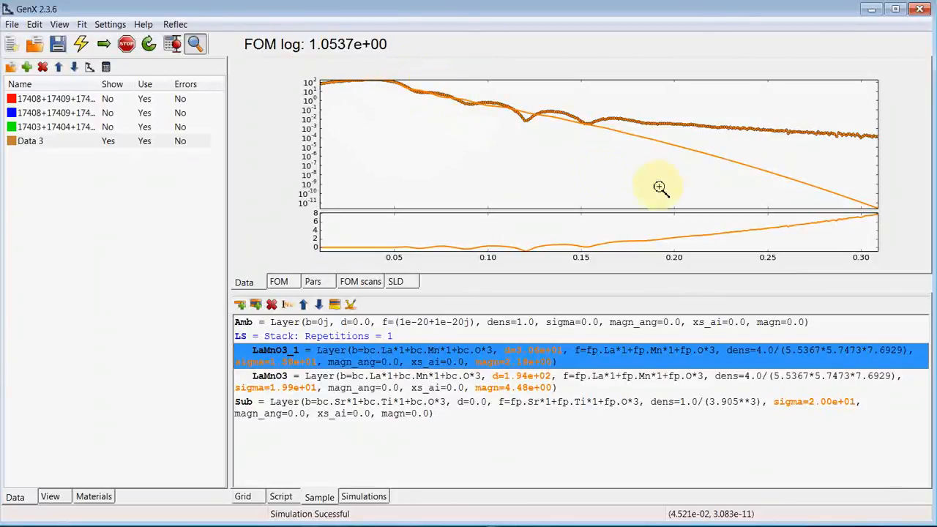
{"action": "mouse_move", "coordinate": [843, 213]}
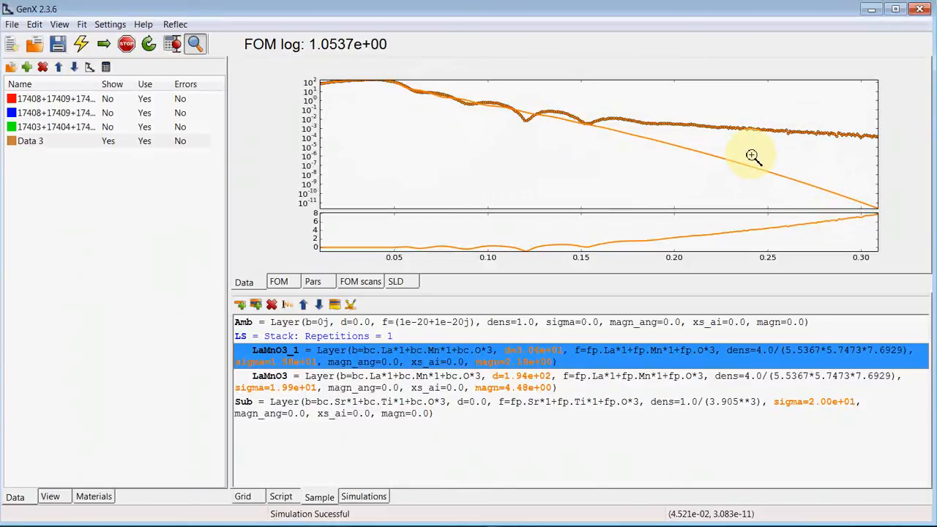
{"action": "mouse_move", "coordinate": [533, 222]}
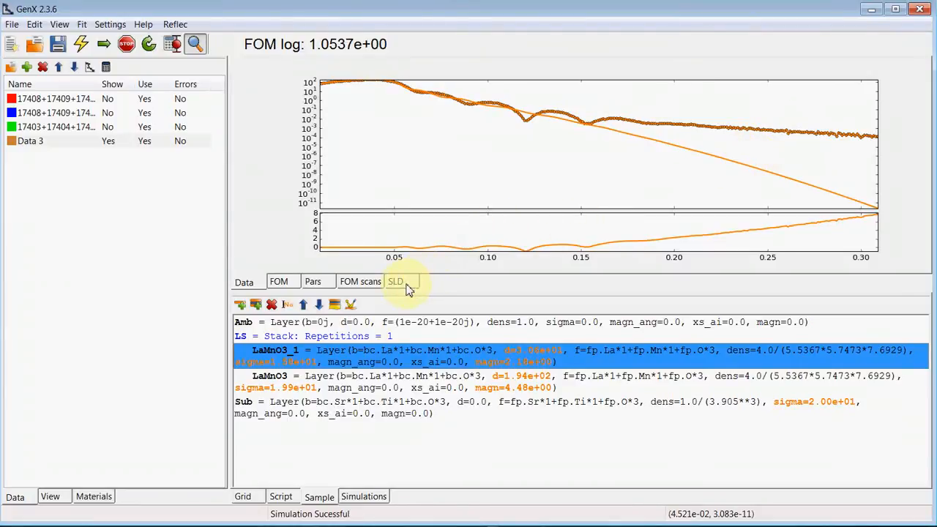
View the SLD profiles including Data 3's, then return to the Data plot of the neutron datasets.
{"action": "left_click", "coordinate": [395, 281]}
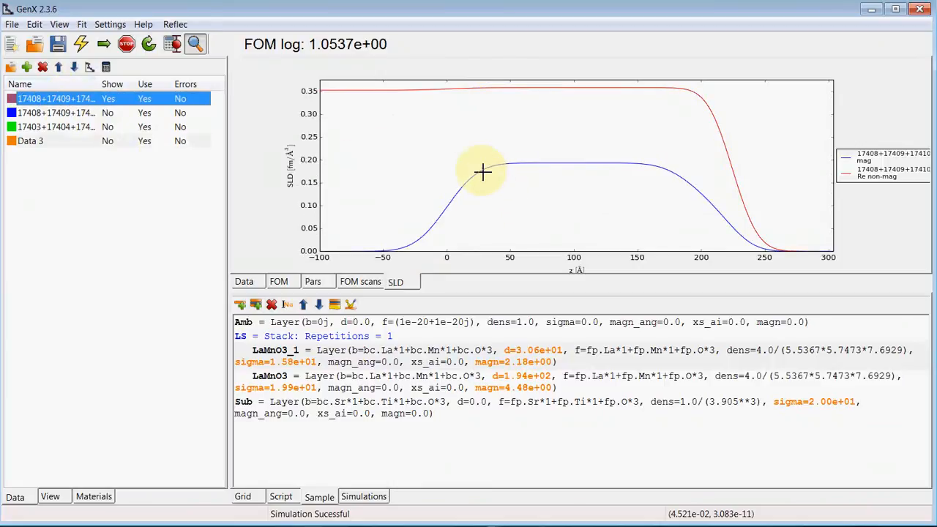
{"action": "mouse_move", "coordinate": [460, 149]}
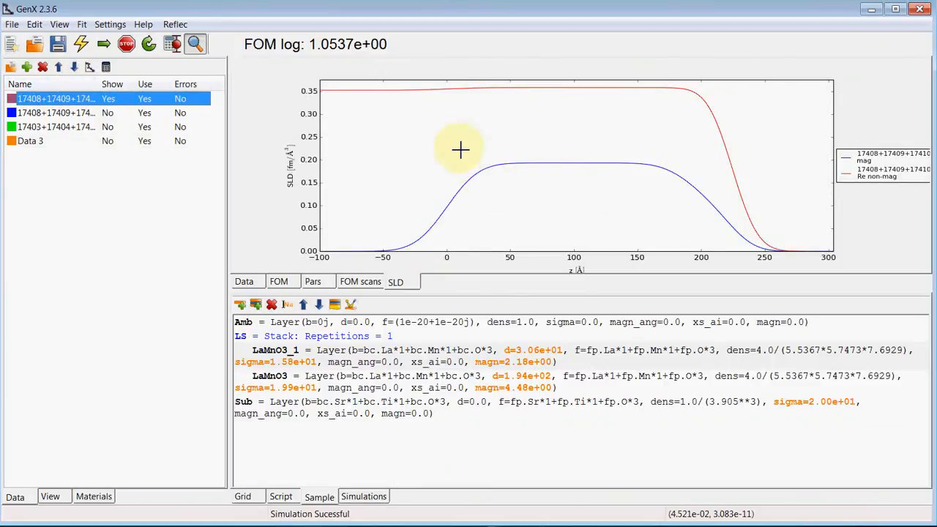
{"action": "mouse_move", "coordinate": [483, 87]}
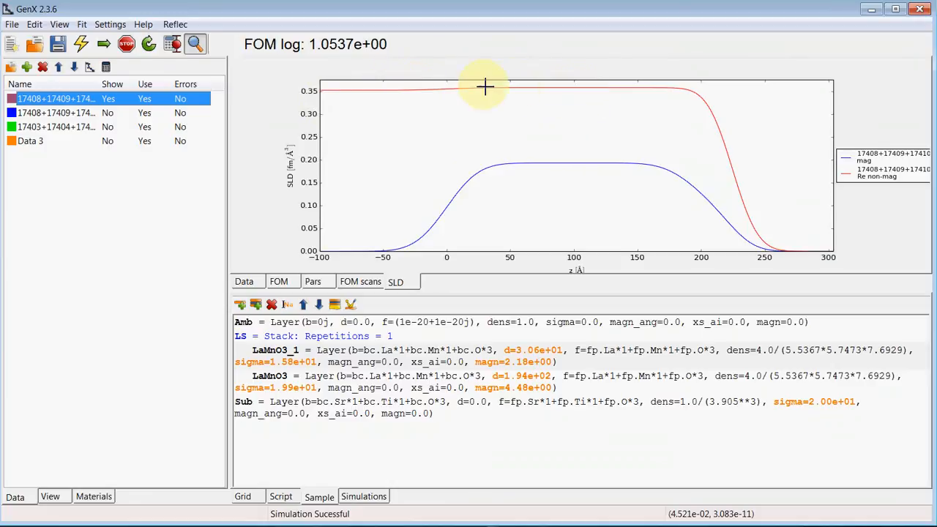
{"action": "mouse_move", "coordinate": [477, 94]}
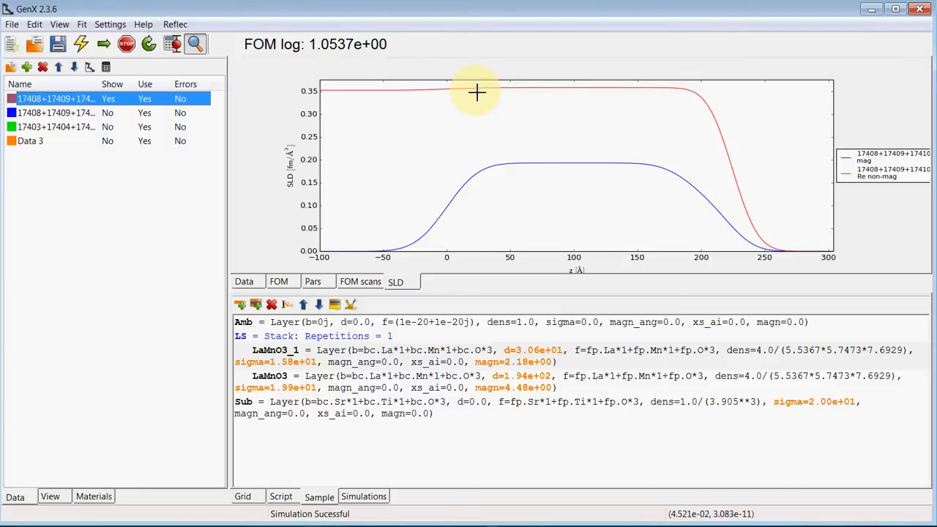
{"action": "mouse_move", "coordinate": [452, 24]}
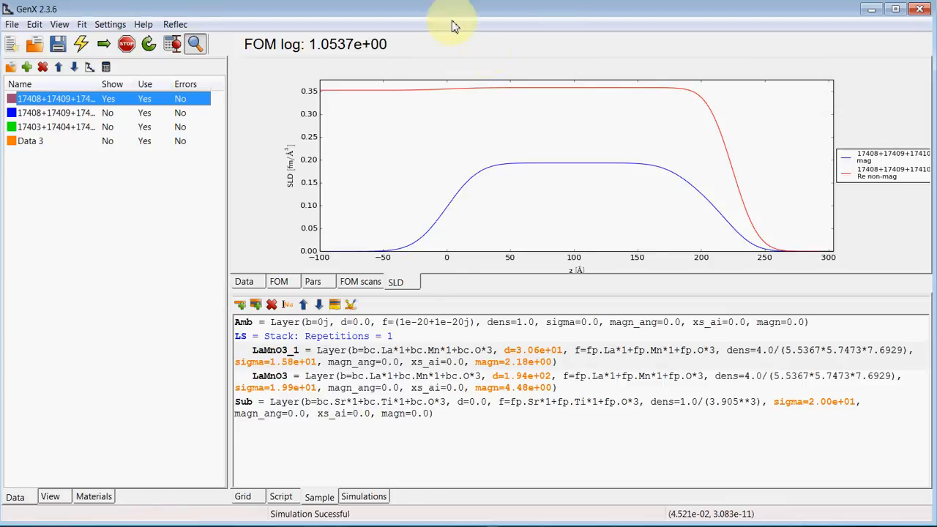
{"action": "mouse_move", "coordinate": [416, 124]}
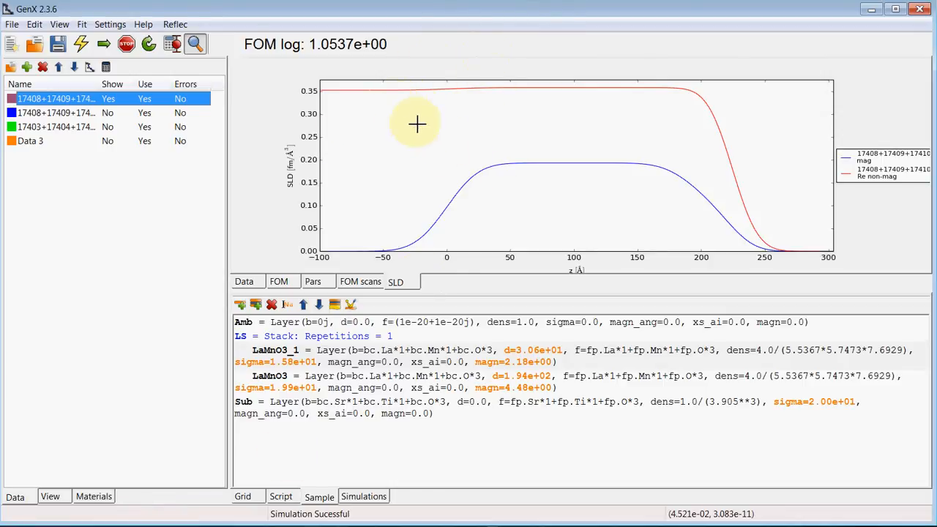
{"action": "mouse_move", "coordinate": [445, 120]}
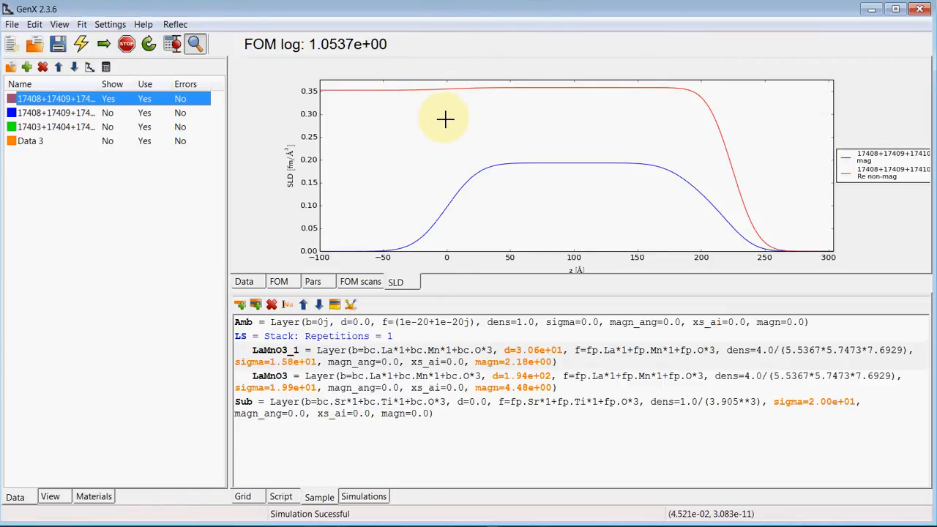
{"action": "left_click", "coordinate": [31, 140]}
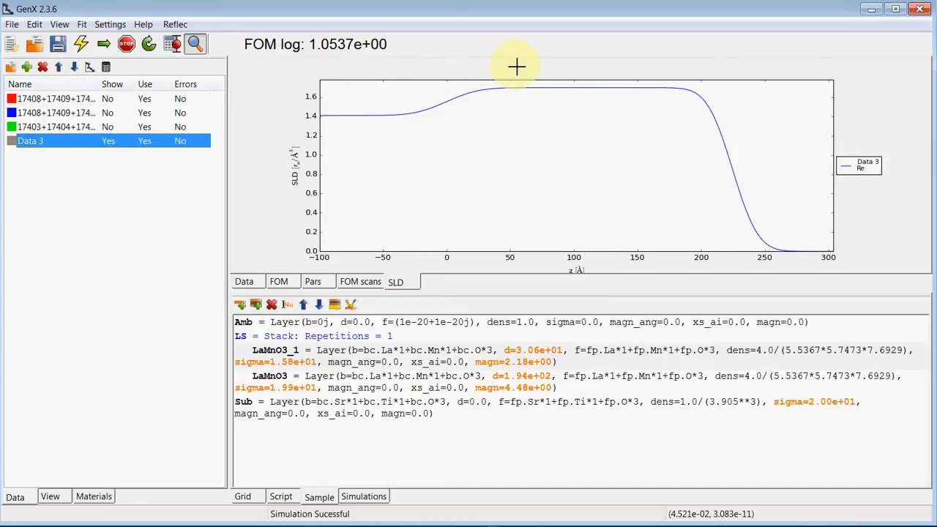
{"action": "double_click", "coordinate": [55, 98]}
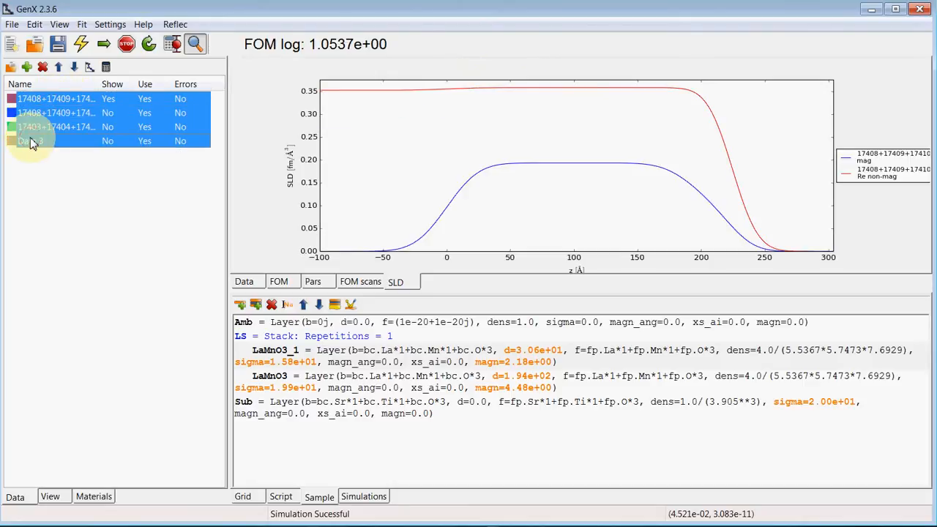
{"action": "left_click", "coordinate": [245, 281]}
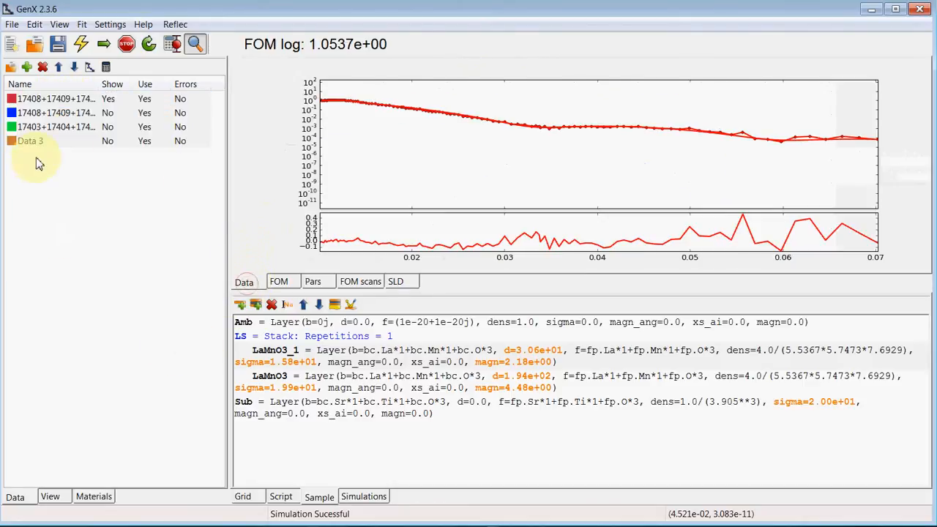
Show all four datasets and add an SrTiO3 layer to the LS stack.
{"action": "left_click", "coordinate": [55, 98]}
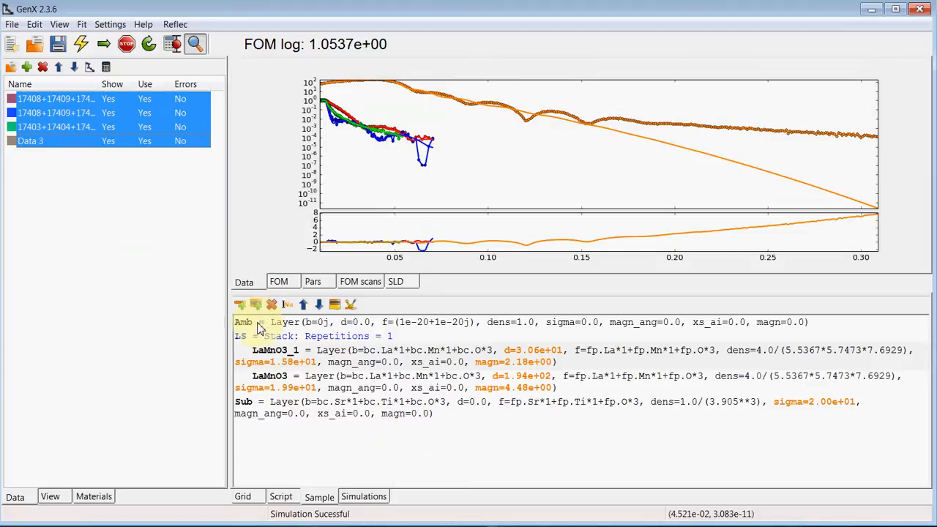
{"action": "left_click", "coordinate": [306, 335]}
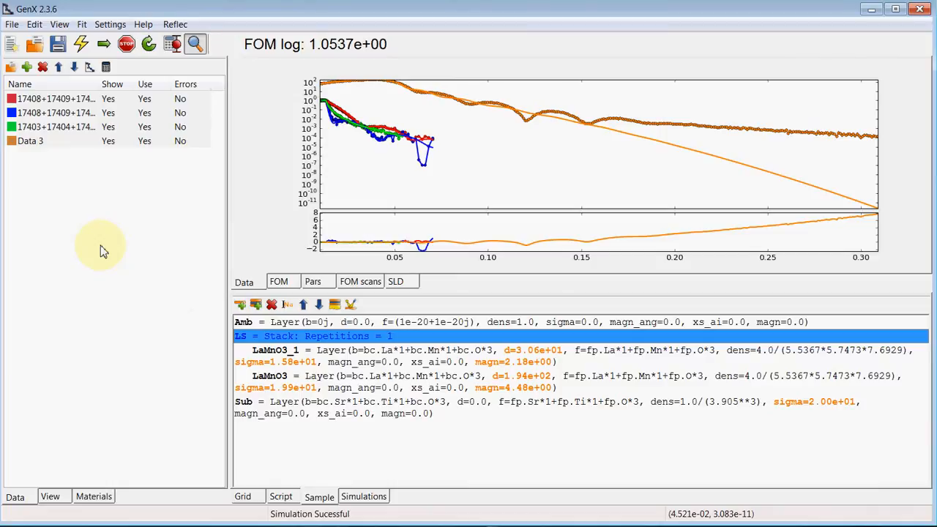
{"action": "left_click", "coordinate": [94, 496]}
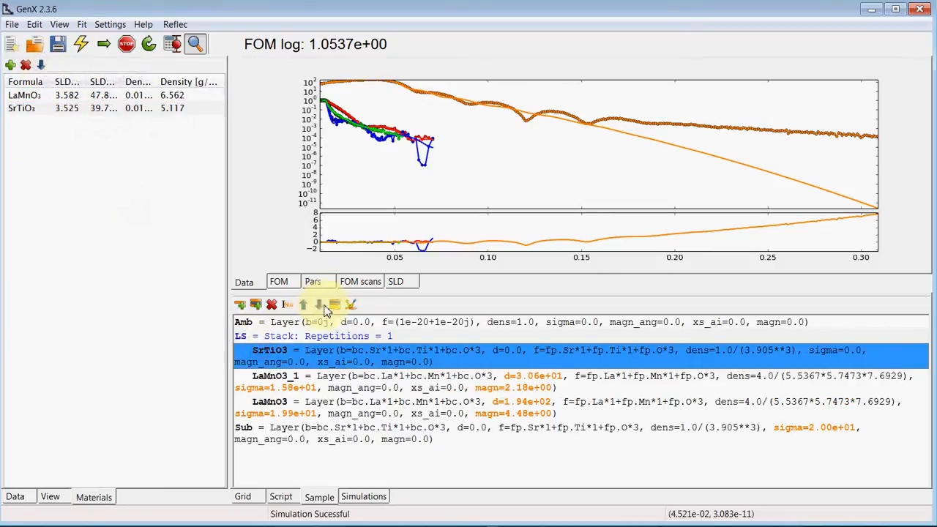
Move SrTiO3 below the LaMnO3 layers and set d=60, sigma=5, magn=4.
{"action": "left_click", "coordinate": [319, 305]}
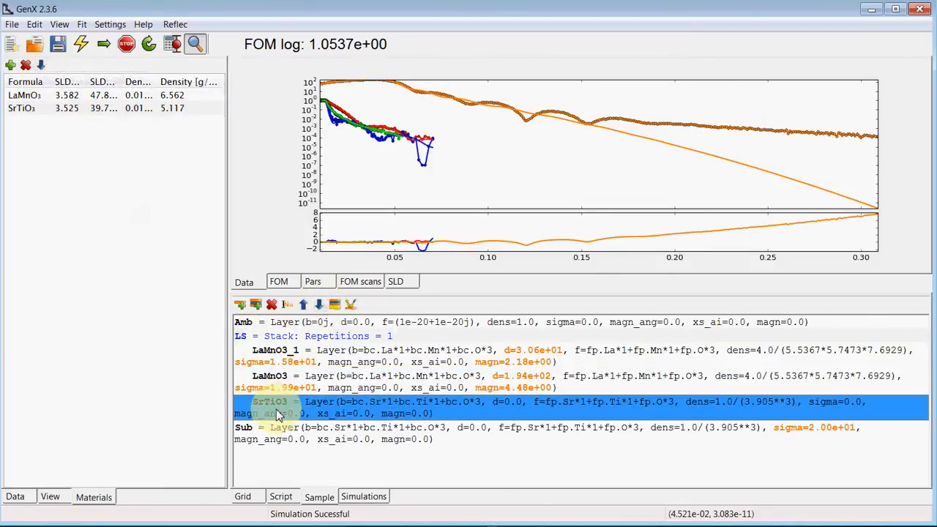
{"action": "double_click", "coordinate": [272, 401]}
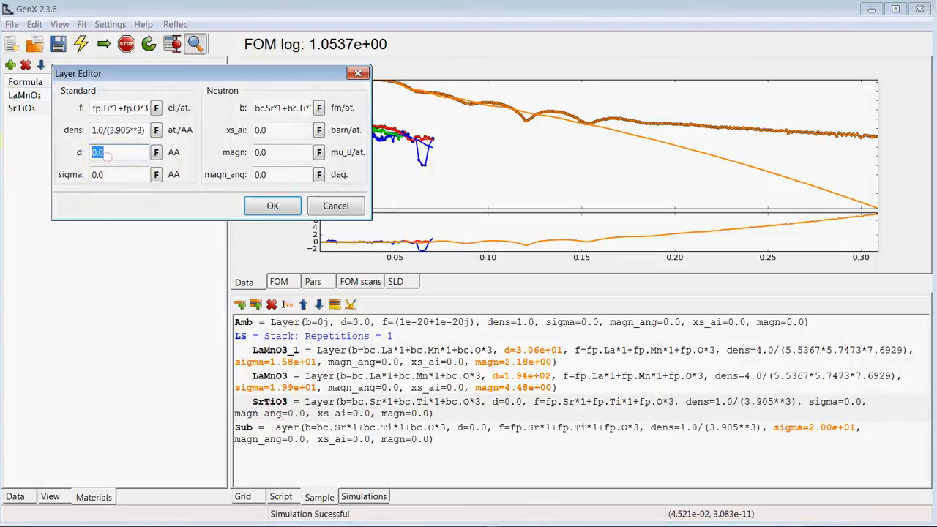
{"action": "type", "text": "60"}
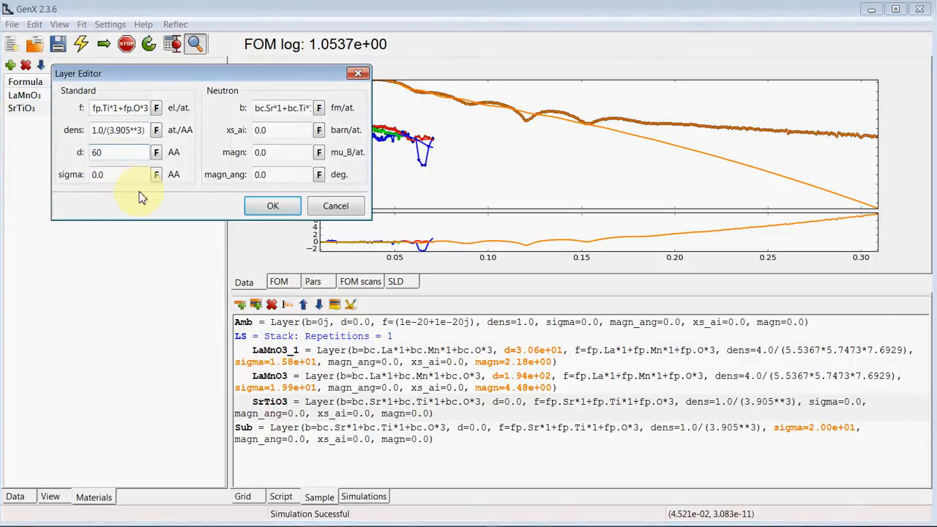
{"action": "type", "text": "5."}
{"action": "type", "text": "4."}
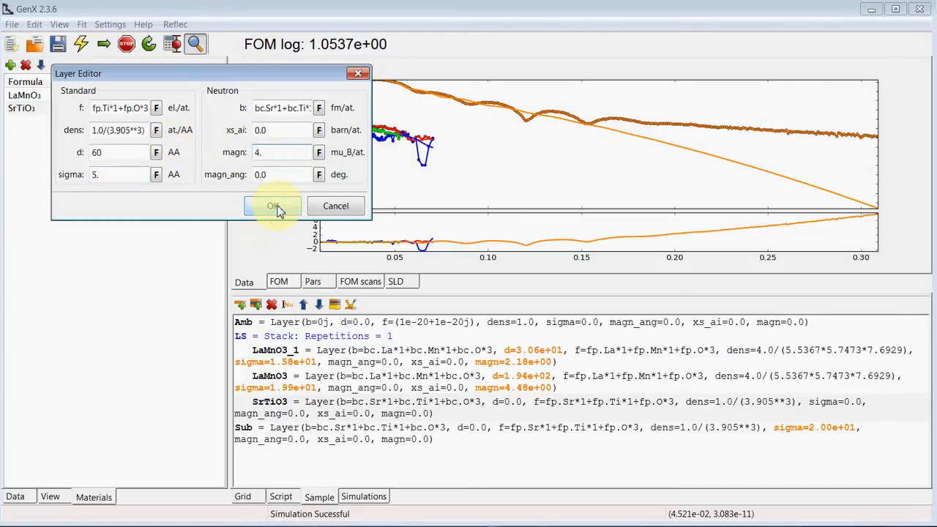
{"action": "left_click", "coordinate": [272, 205]}
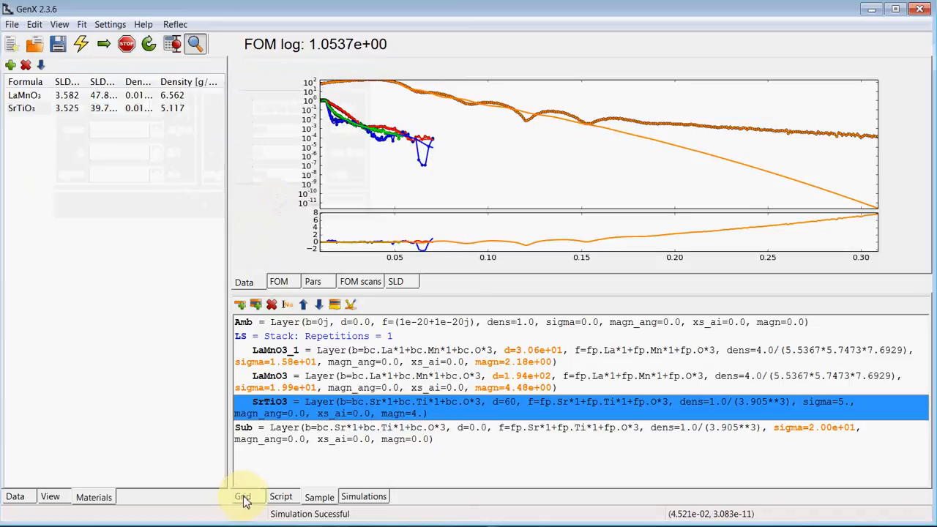
Show the parameter grid and re-simulate, lowering FOM to about 0.172.
{"action": "left_click", "coordinate": [30, 494]}
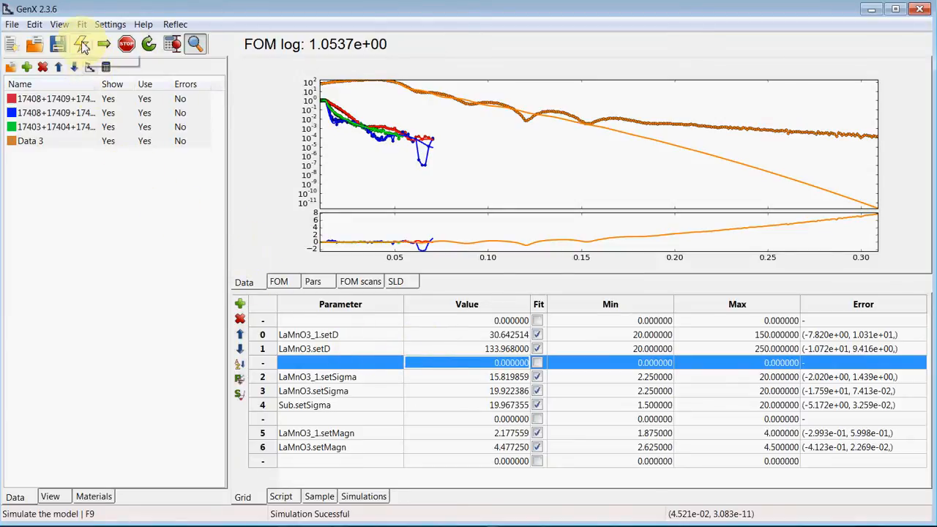
{"action": "left_click", "coordinate": [82, 46]}
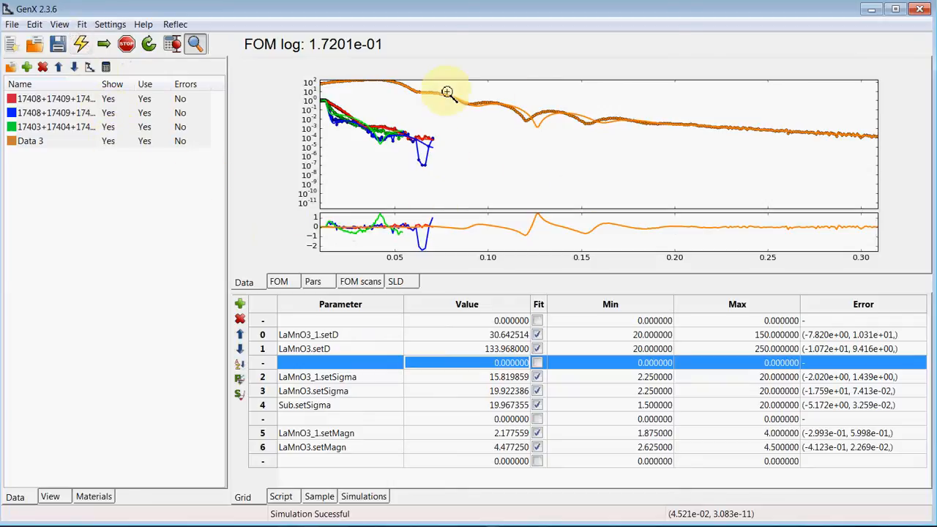
{"action": "mouse_move", "coordinate": [500, 120]}
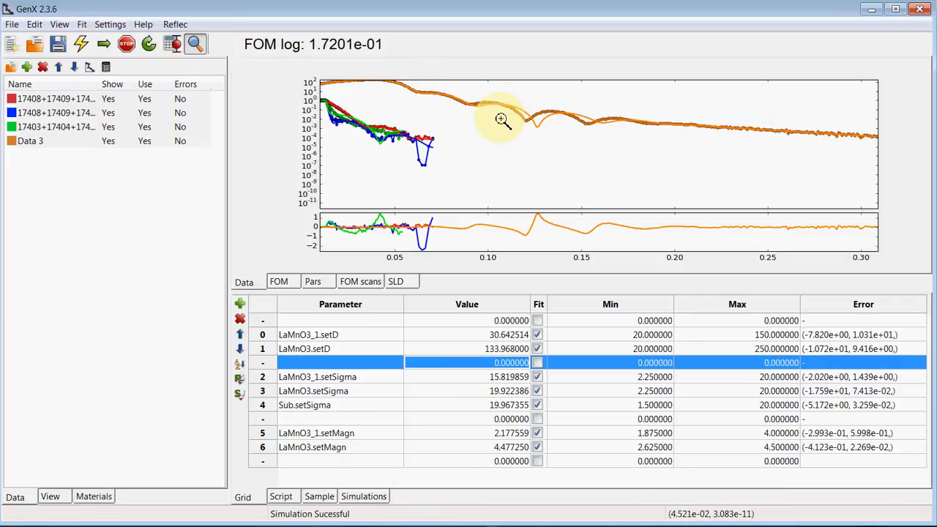
{"action": "mouse_move", "coordinate": [344, 128]}
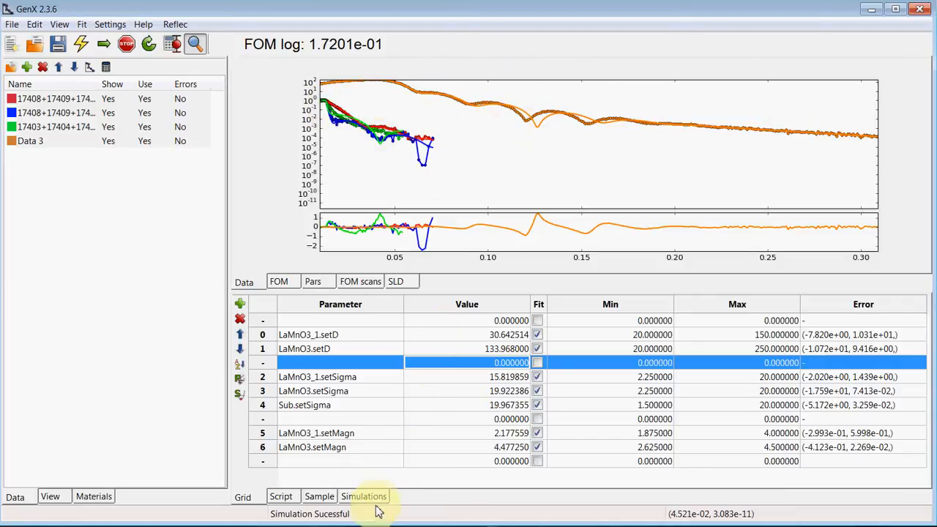
Add a SrTiO3 setMagn = 0. command for data set 17403+17404+17405 and re-simulate (FOM 1.2492e-01).
{"action": "left_click", "coordinate": [363, 496]}
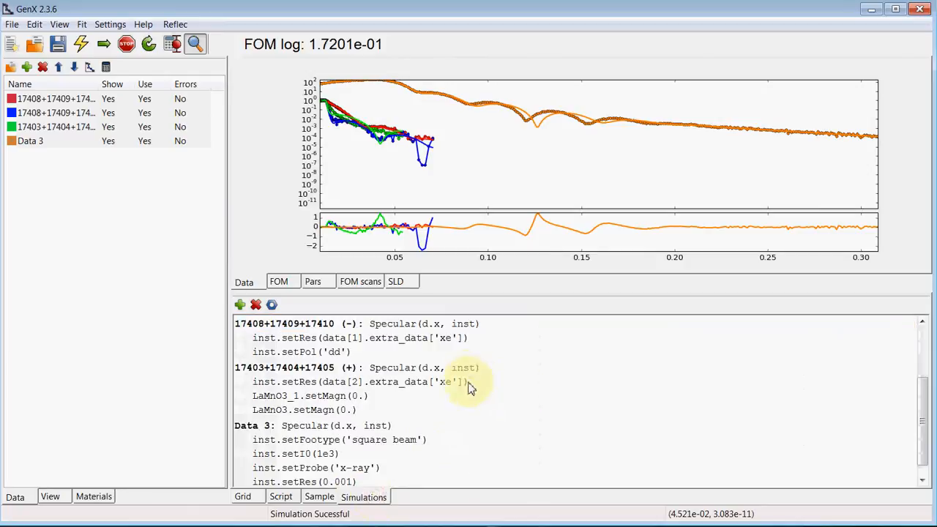
{"action": "left_click", "coordinate": [357, 367]}
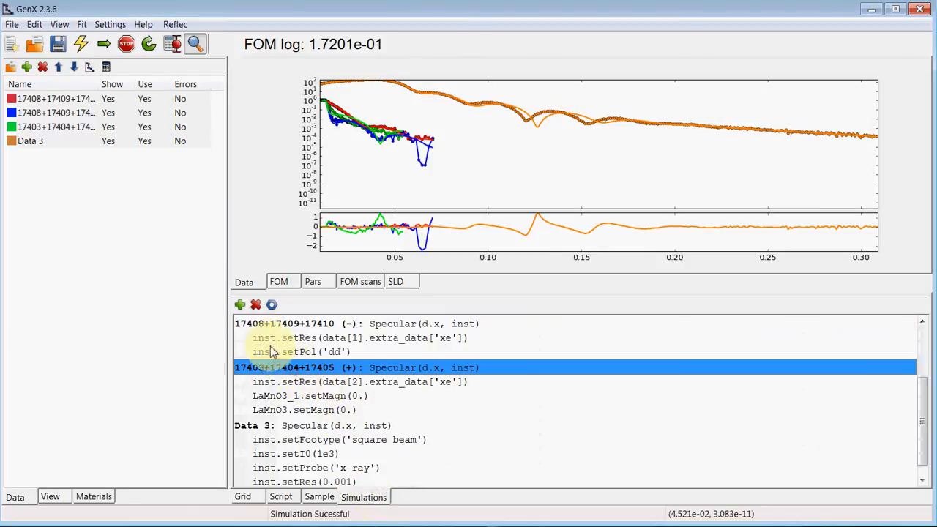
{"action": "left_click", "coordinate": [240, 305]}
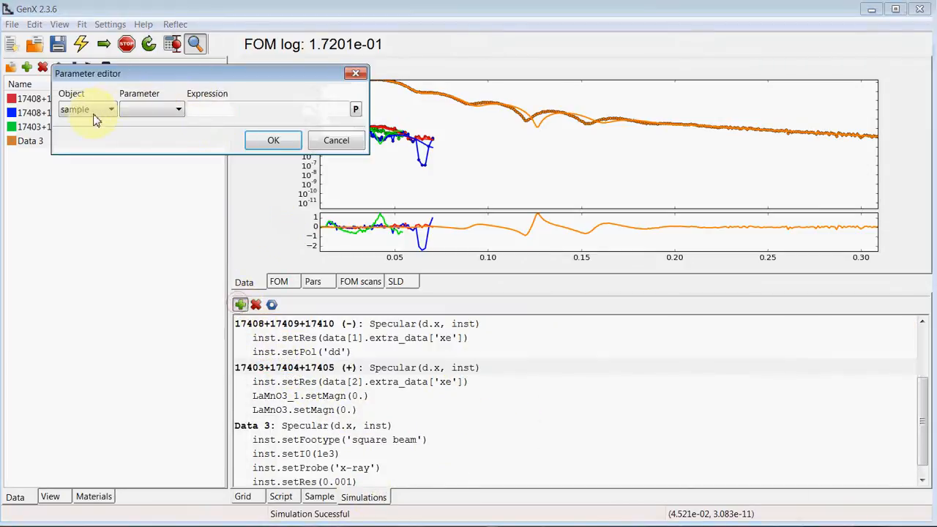
{"action": "left_click", "coordinate": [110, 108]}
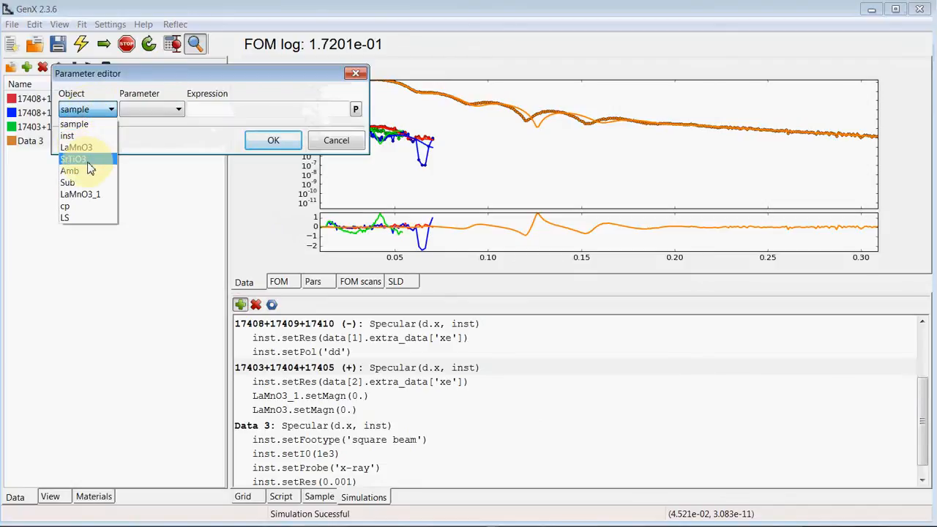
{"action": "left_click", "coordinate": [74, 158]}
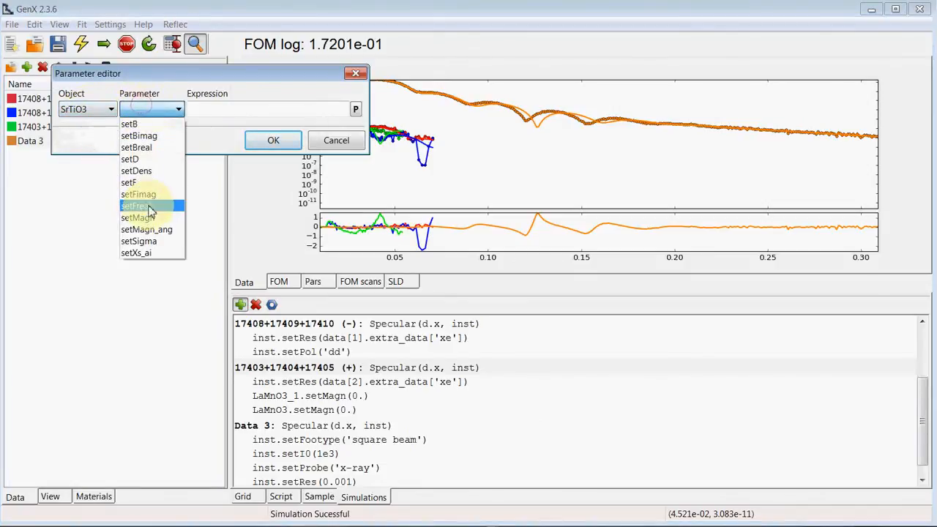
{"action": "left_click", "coordinate": [138, 217]}
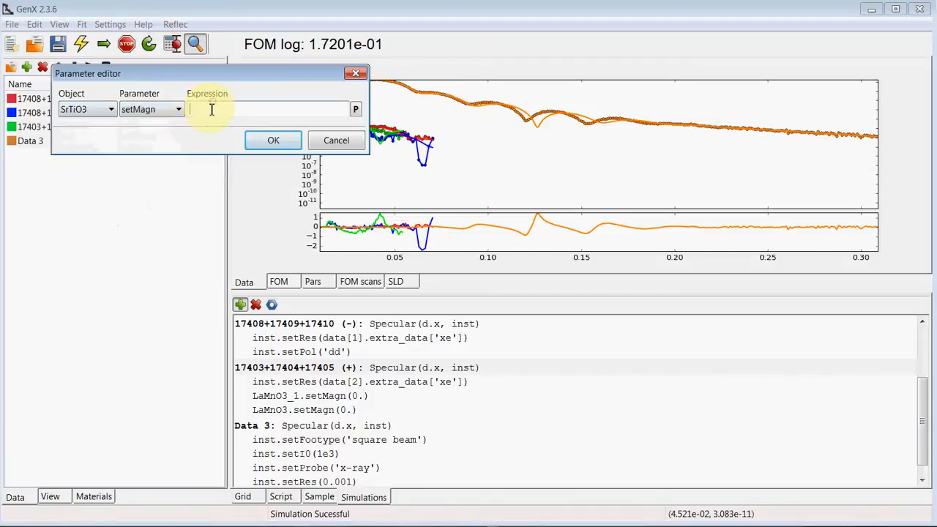
{"action": "type", "text": "0."}
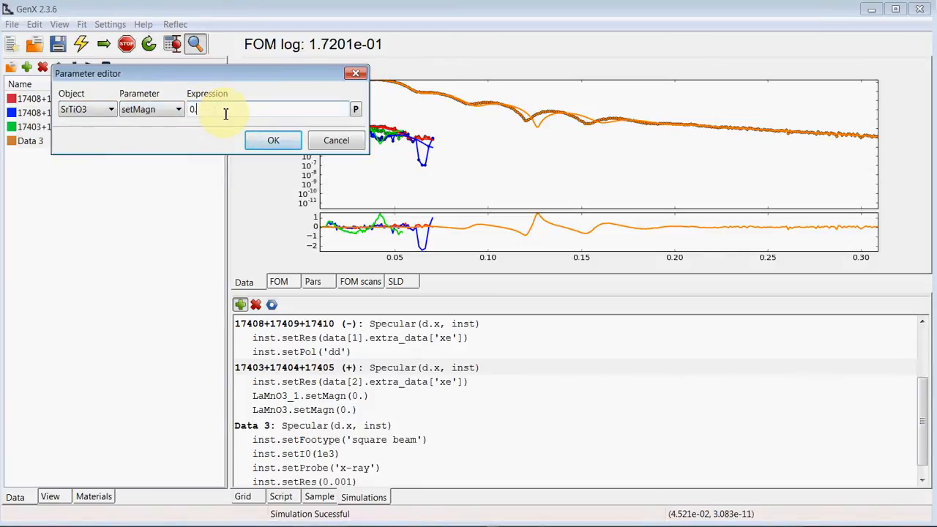
{"action": "left_click", "coordinate": [272, 141]}
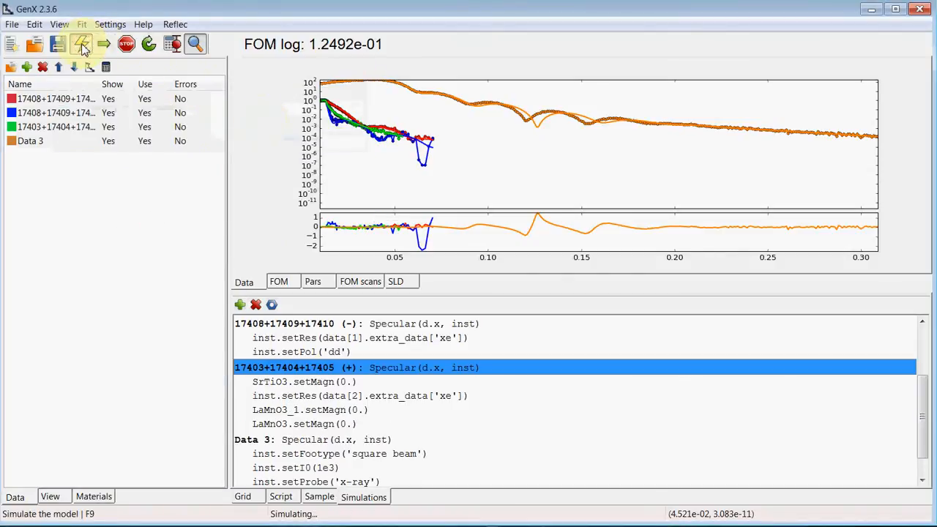
{"action": "left_click", "coordinate": [79, 44]}
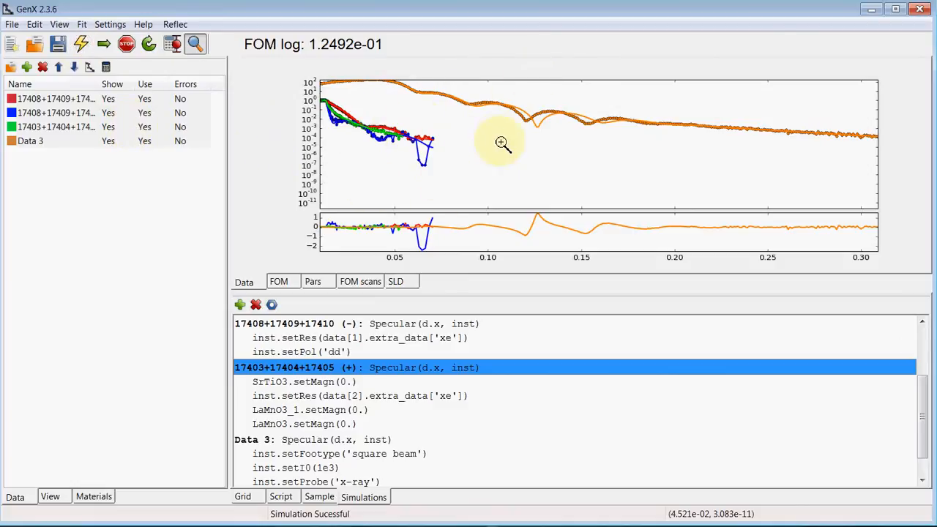
Add SrTiO3 thickness (60, limits 25–120), roughness (5) and magnetization rows to the fit grid.
{"action": "left_click", "coordinate": [243, 496]}
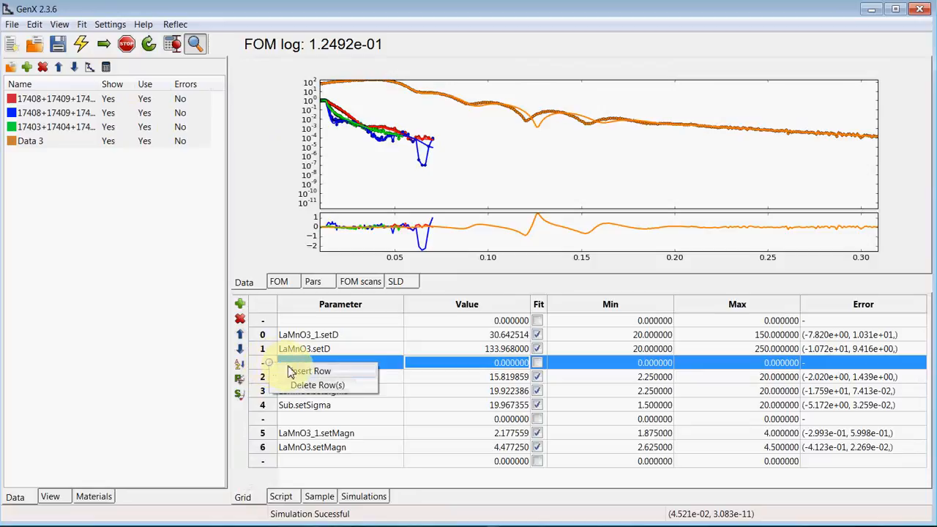
{"action": "left_click", "coordinate": [307, 372]}
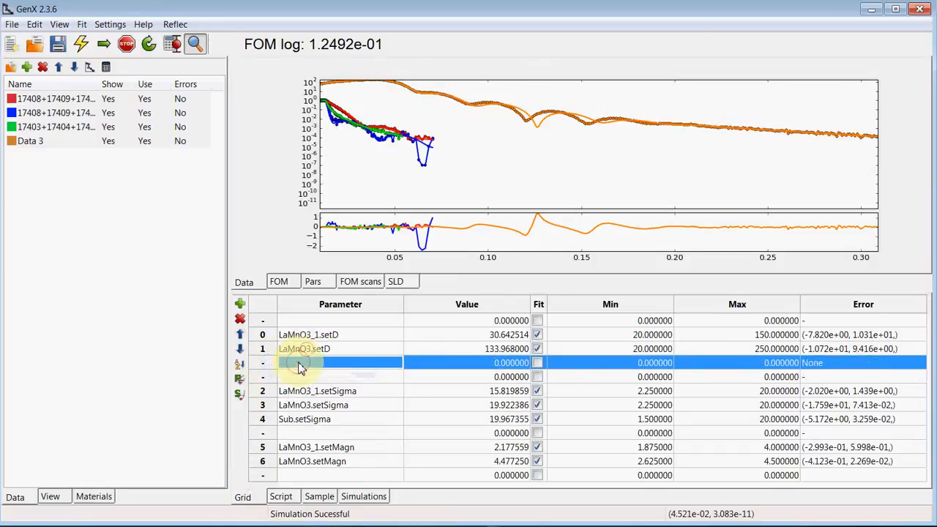
{"action": "right_click", "coordinate": [300, 363]}
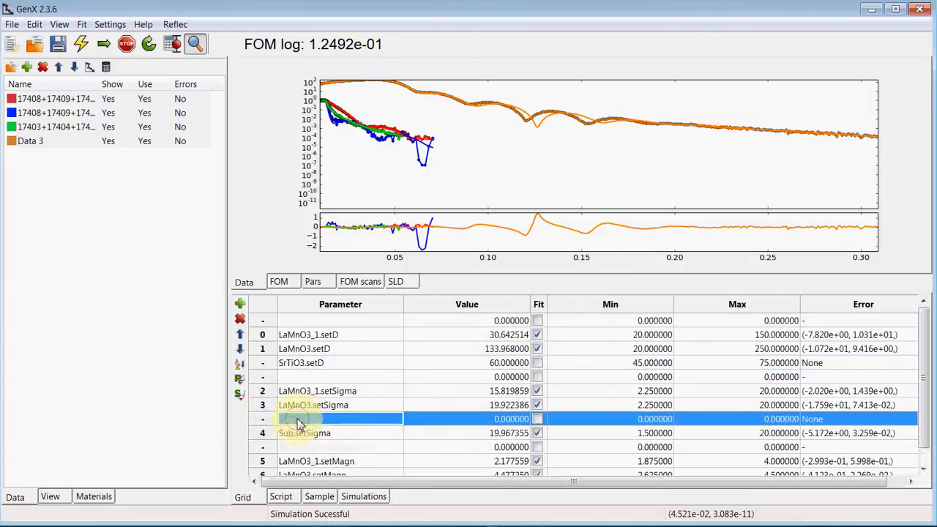
{"action": "right_click", "coordinate": [300, 419]}
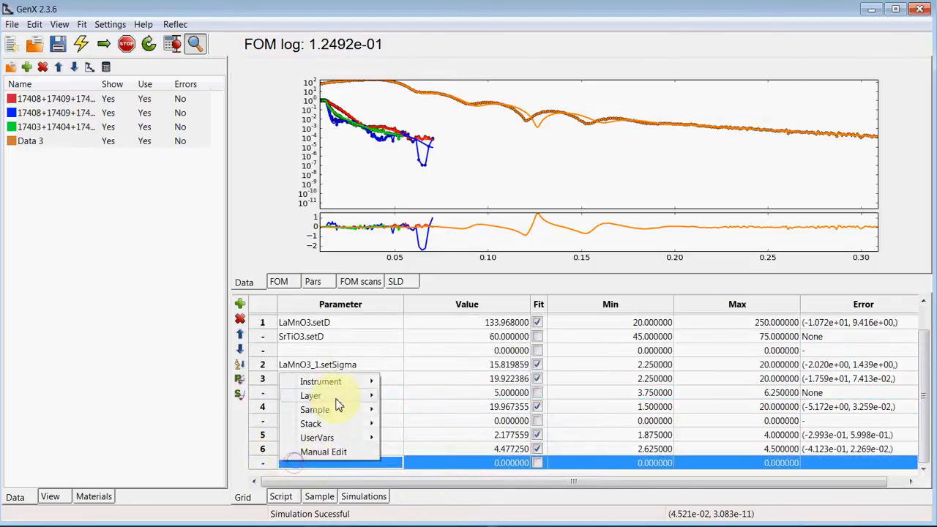
{"action": "mouse_move", "coordinate": [412, 436]}
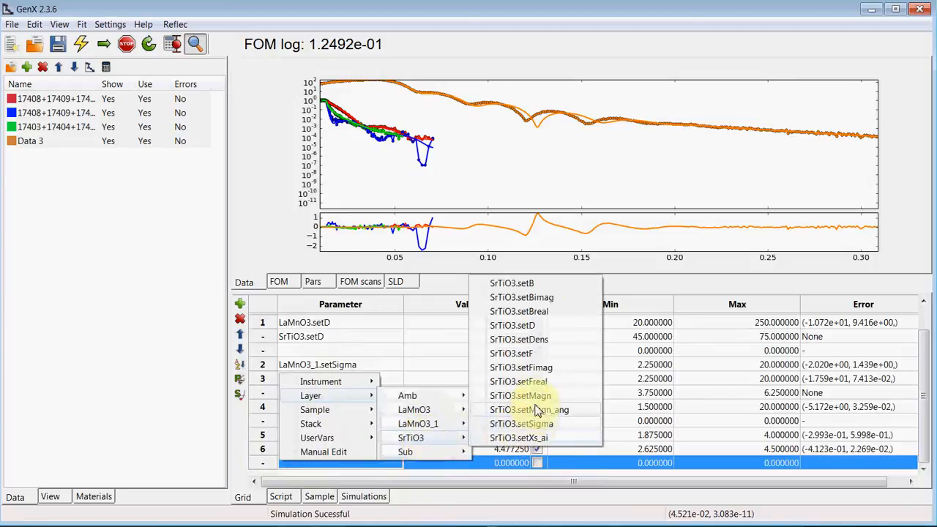
{"action": "left_click", "coordinate": [515, 395]}
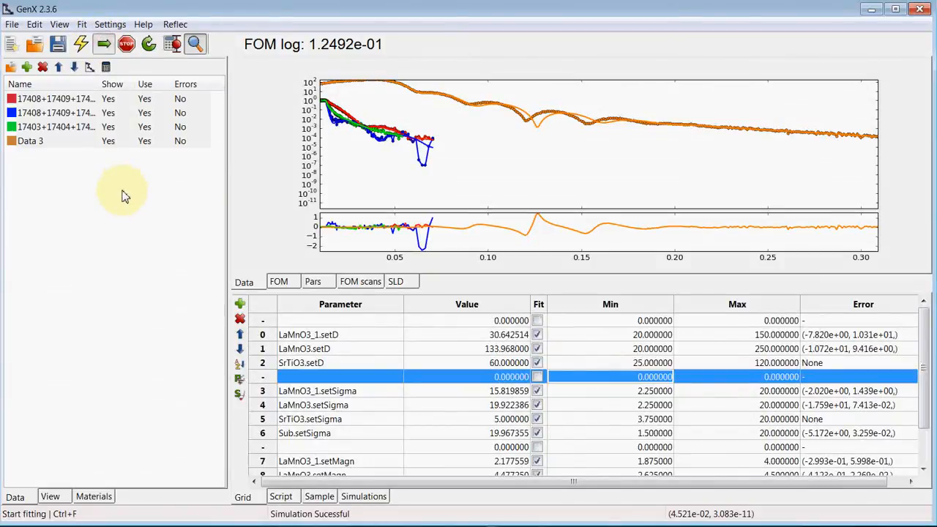
Run the differential-evolution fit on all data and stop it at FOM about 7.01e-02.
{"action": "left_click", "coordinate": [100, 44]}
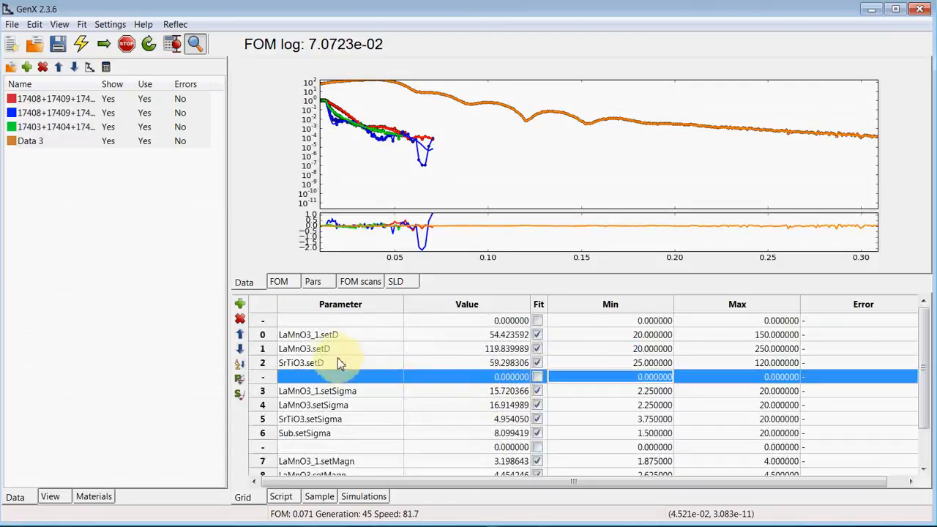
{"action": "left_click", "coordinate": [125, 44]}
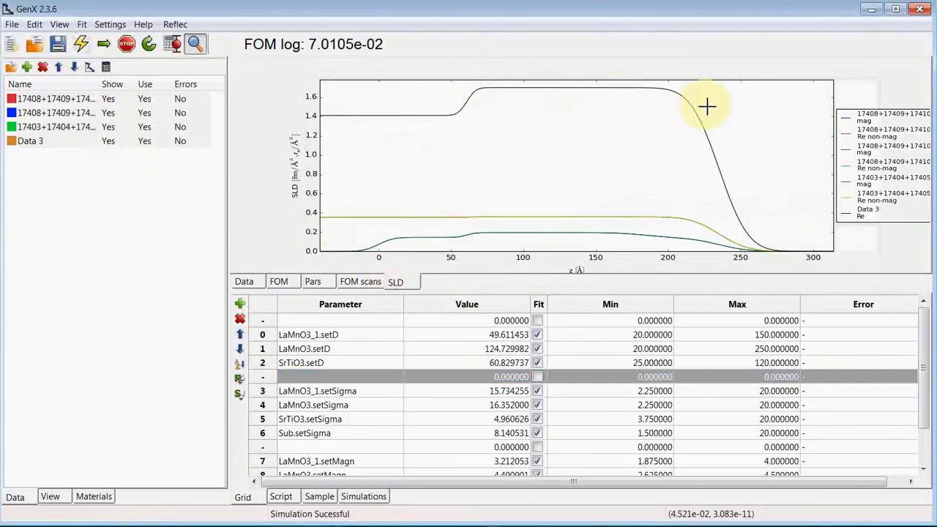
{"action": "mouse_move", "coordinate": [471, 116]}
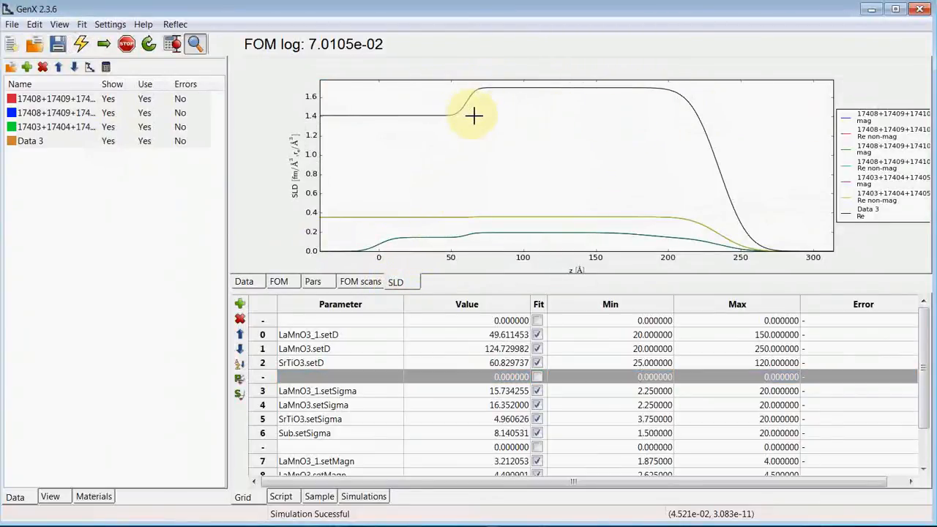
{"action": "mouse_move", "coordinate": [445, 117]}
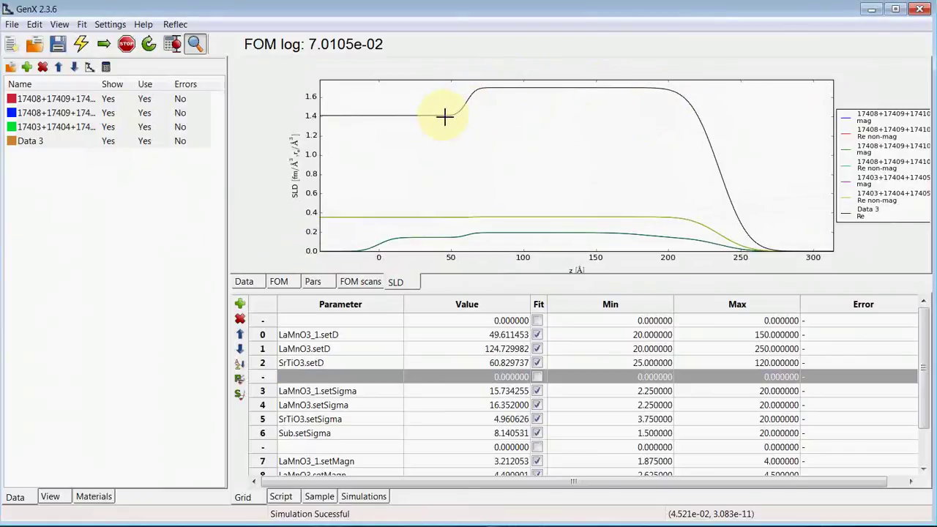